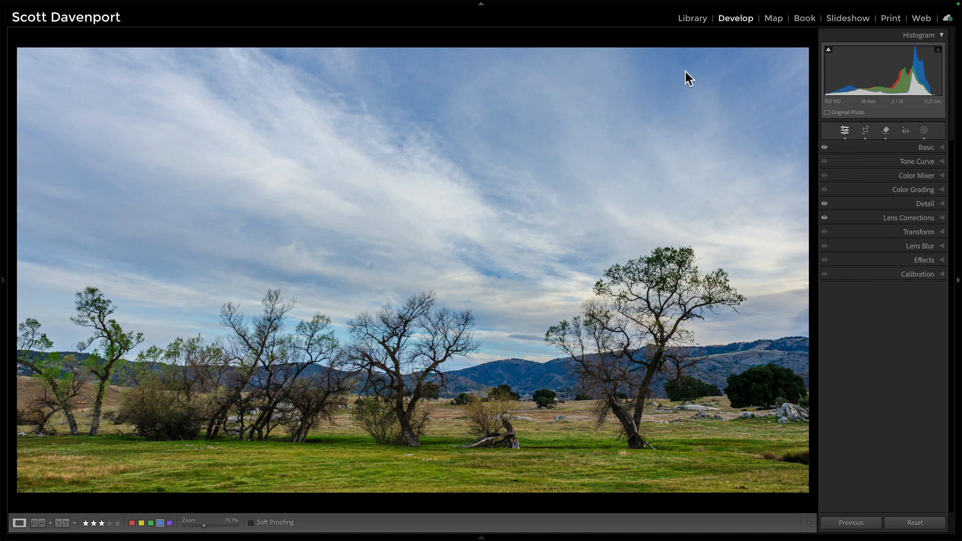
mouse_move(684, 90)
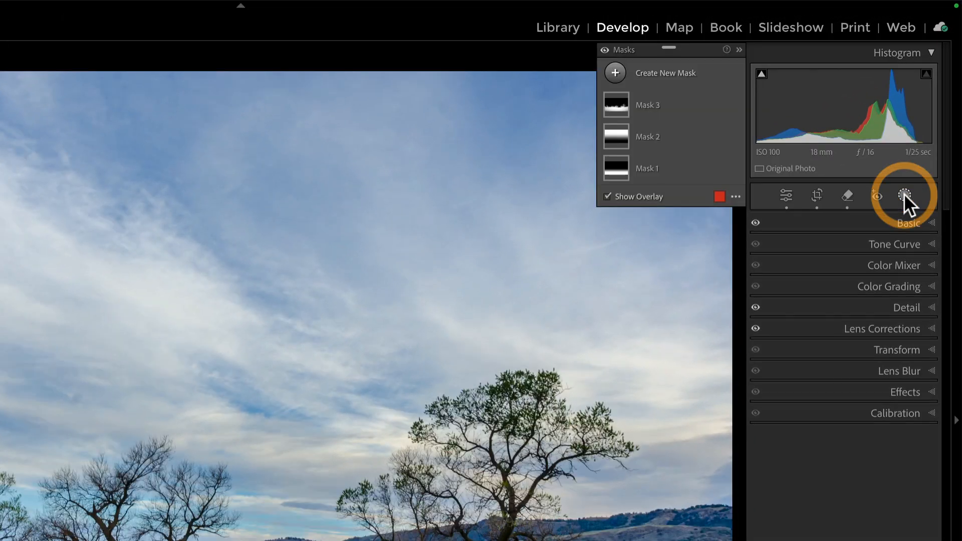
Draw a linear gradient mask over the sky fading out toward the treetops
click(615, 72)
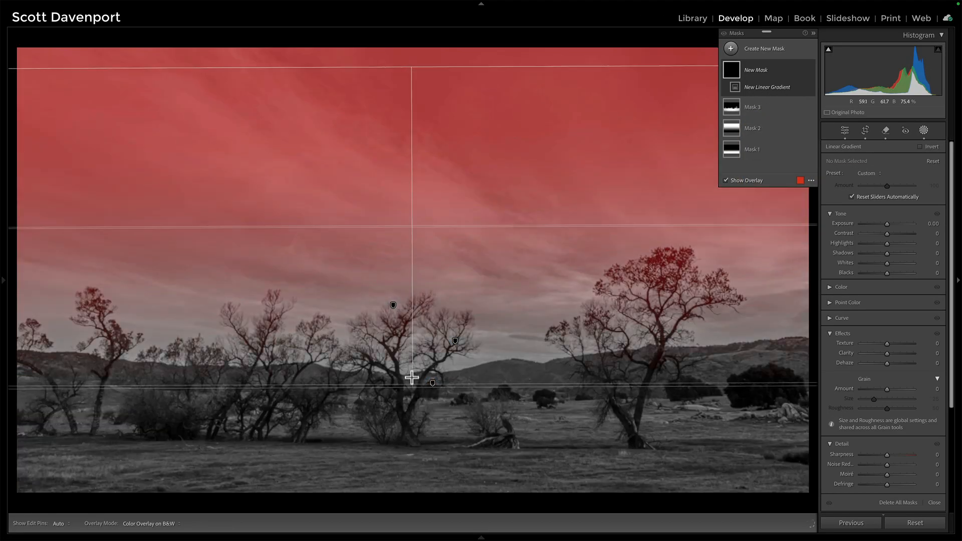
drag(412, 378, 414, 168)
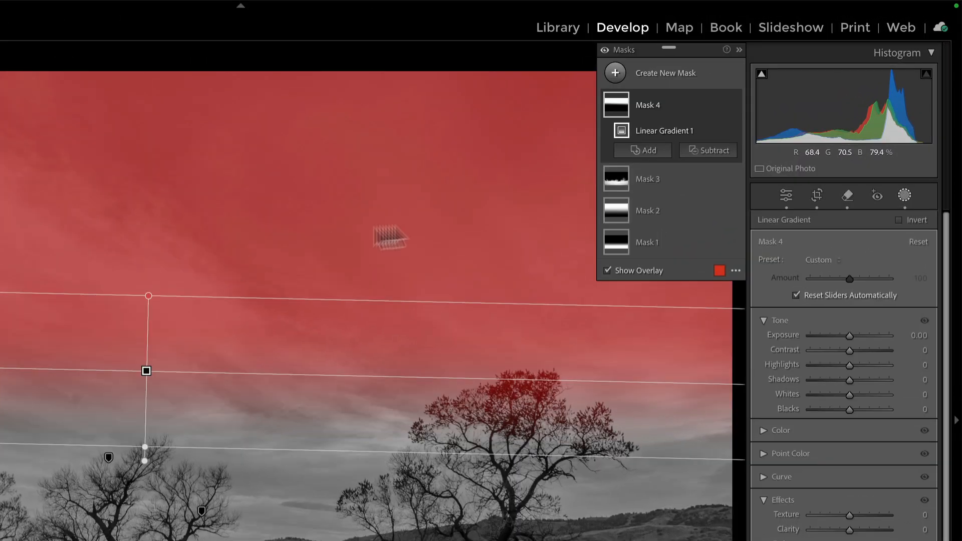
mouse_move(685, 141)
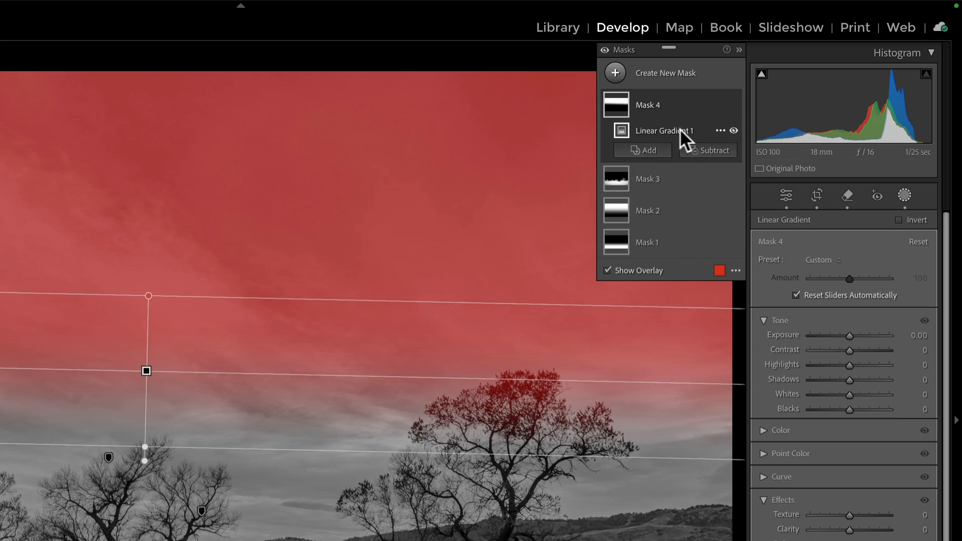
mouse_move(725, 136)
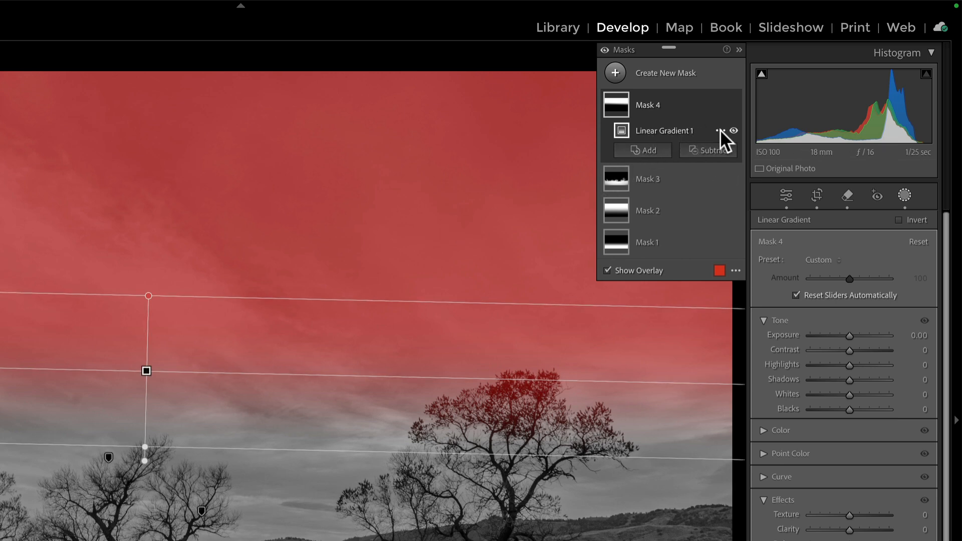
Intersect Linear Gradient 1 with a brush and paint a soft patch of sky above the right trees
click(718, 131)
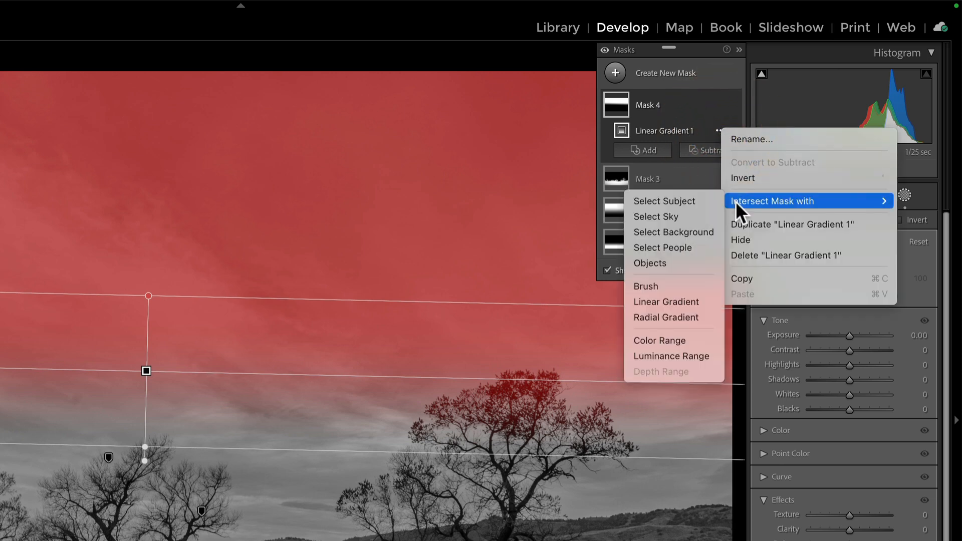
mouse_move(662, 248)
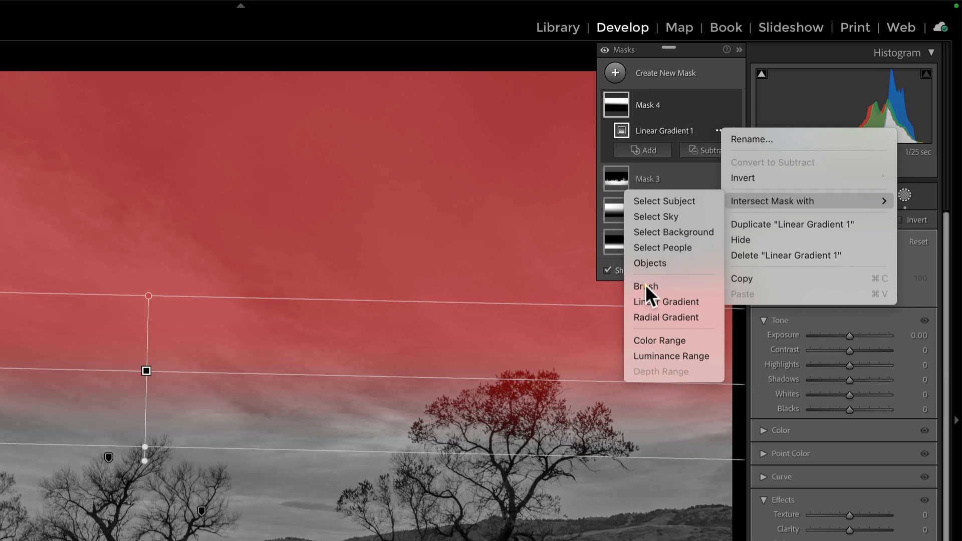
click(645, 287)
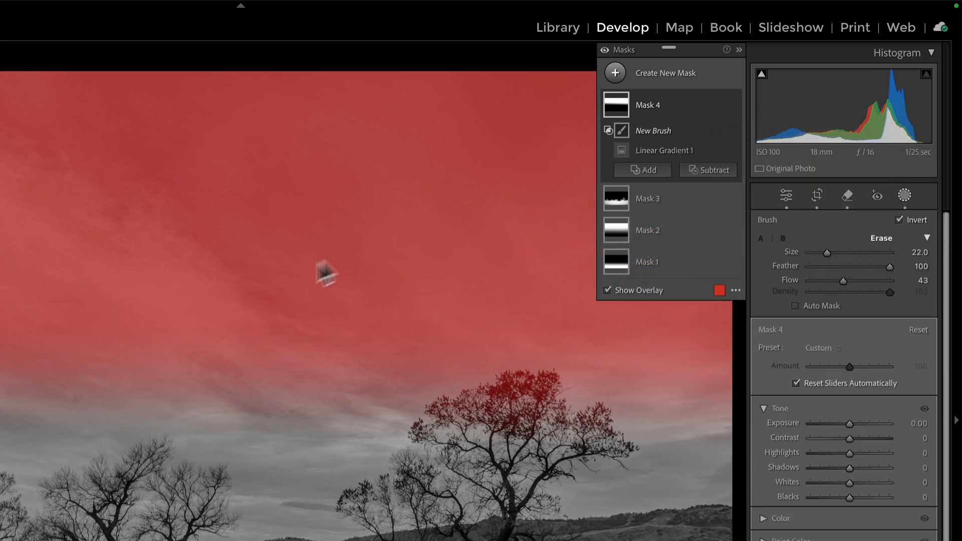
drag(332, 273, 275, 272)
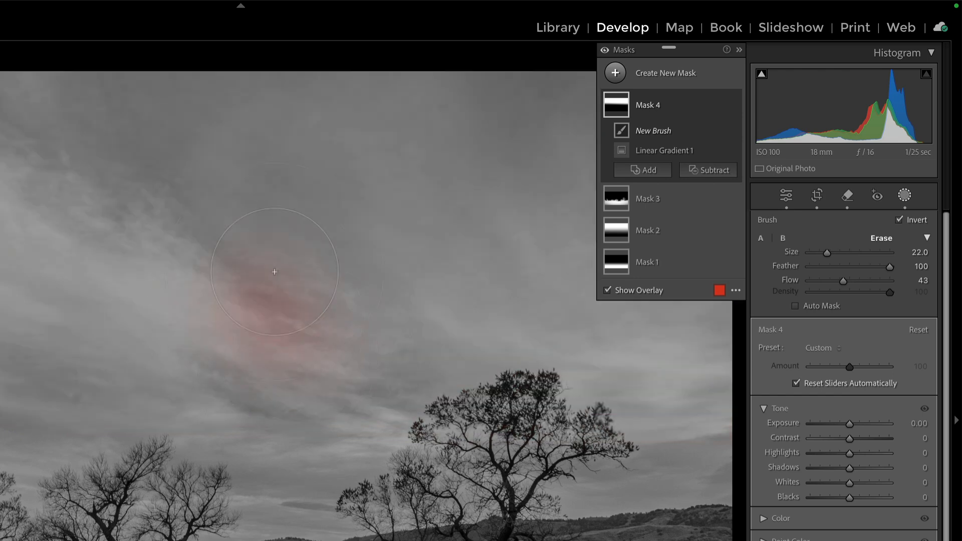
drag(275, 271, 301, 380)
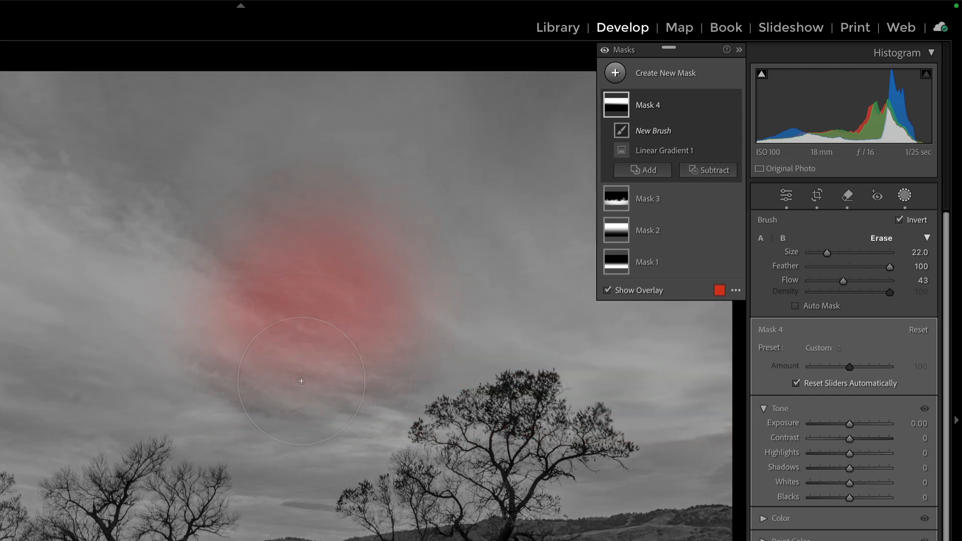
drag(302, 380, 343, 284)
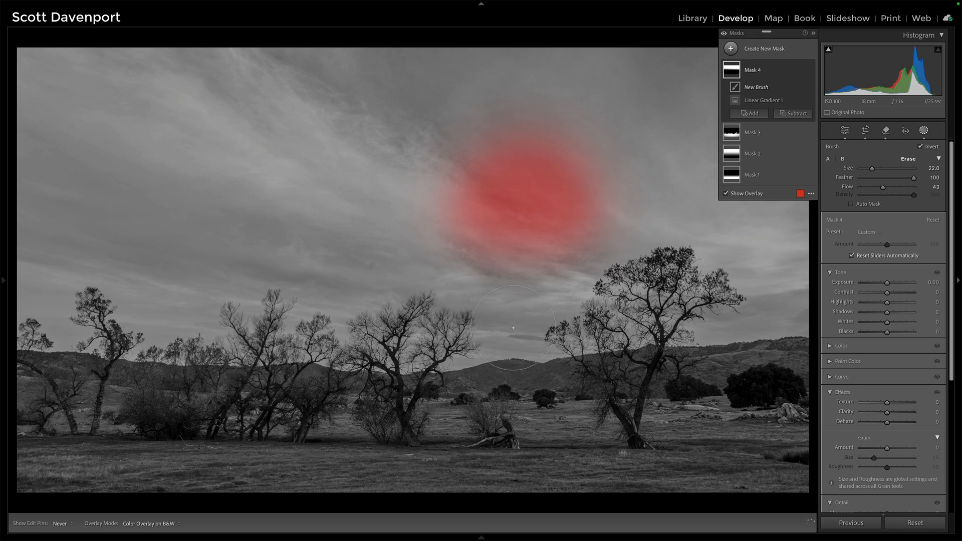
mouse_move(515, 349)
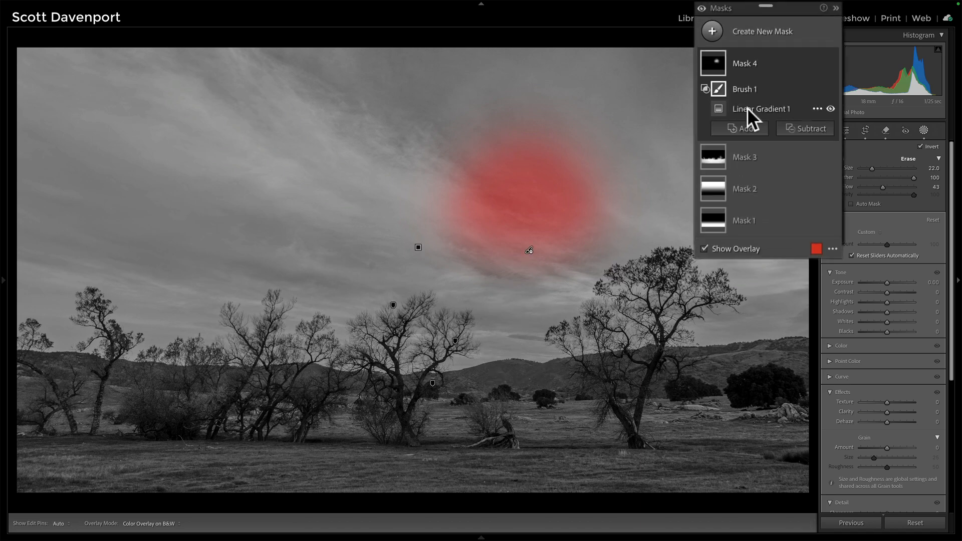
click(761, 108)
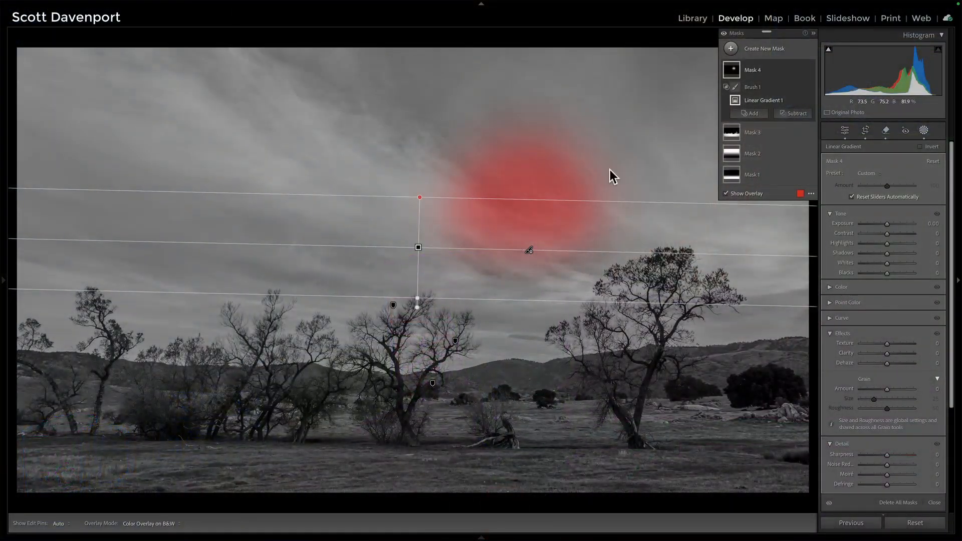
Delete Mask 4, leaving three masks
right_click(753, 71)
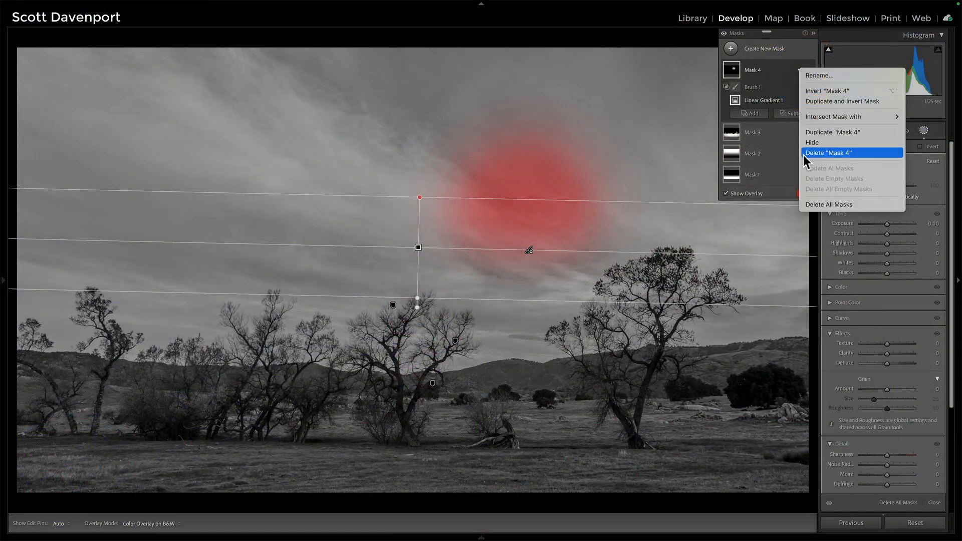
click(828, 152)
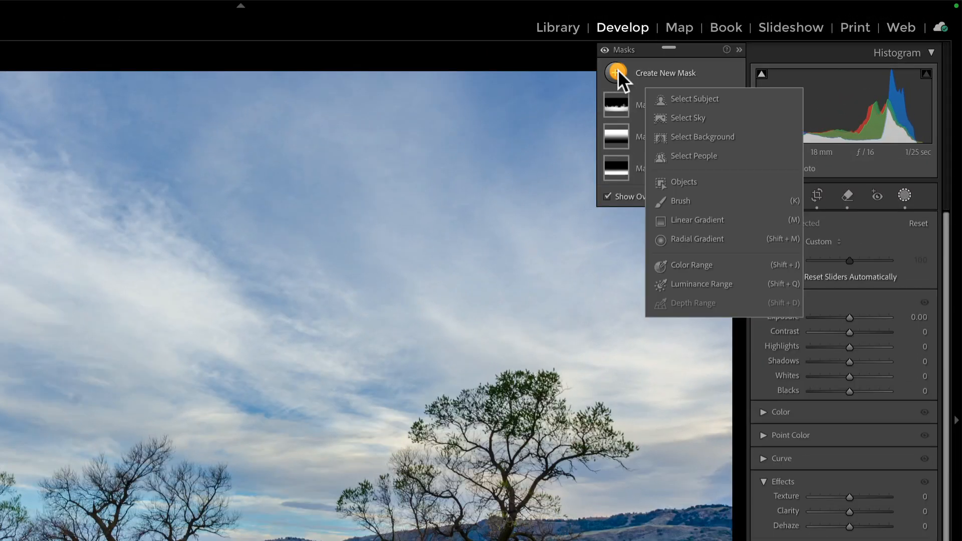
mouse_move(698, 102)
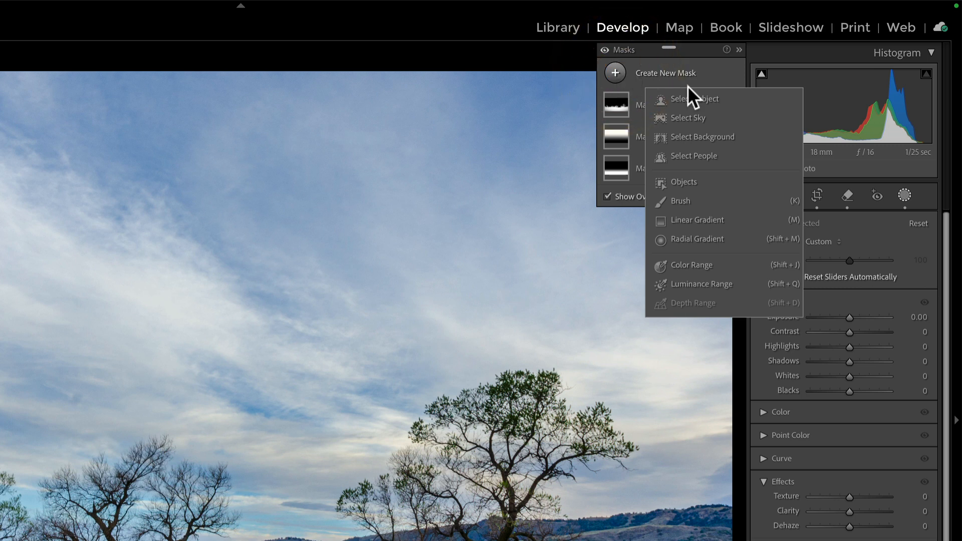
Create a Select Sky mask and push its Clarity (and Texture) to 100
click(688, 118)
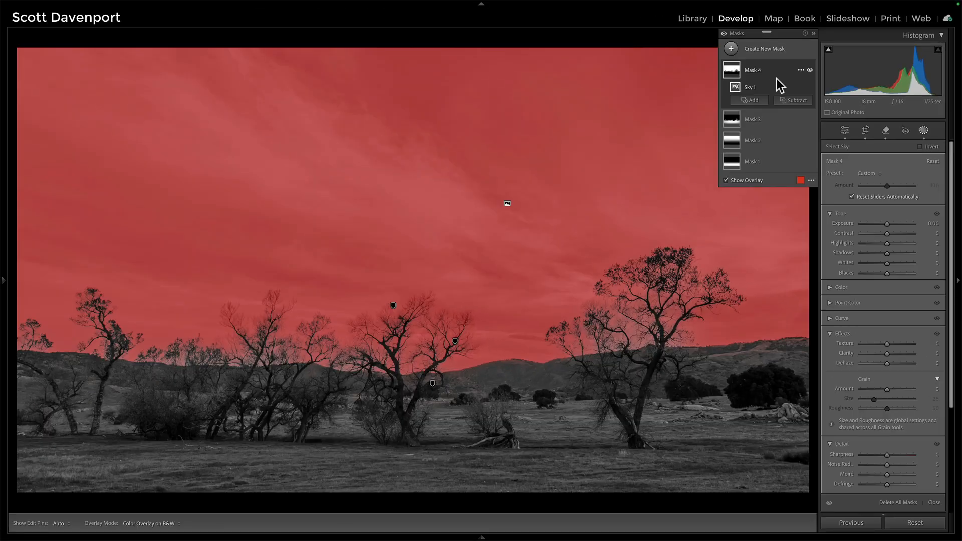
mouse_move(804, 94)
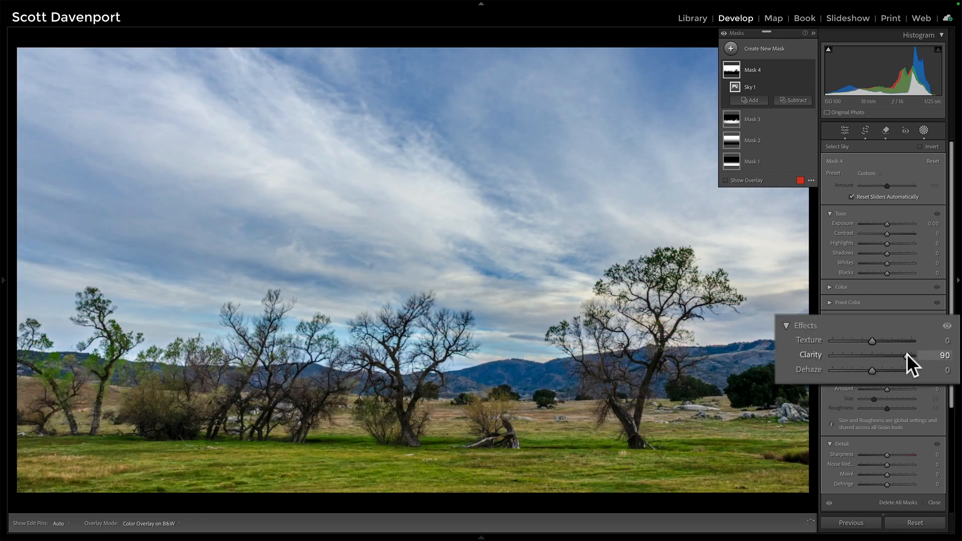
drag(871, 340, 912, 341)
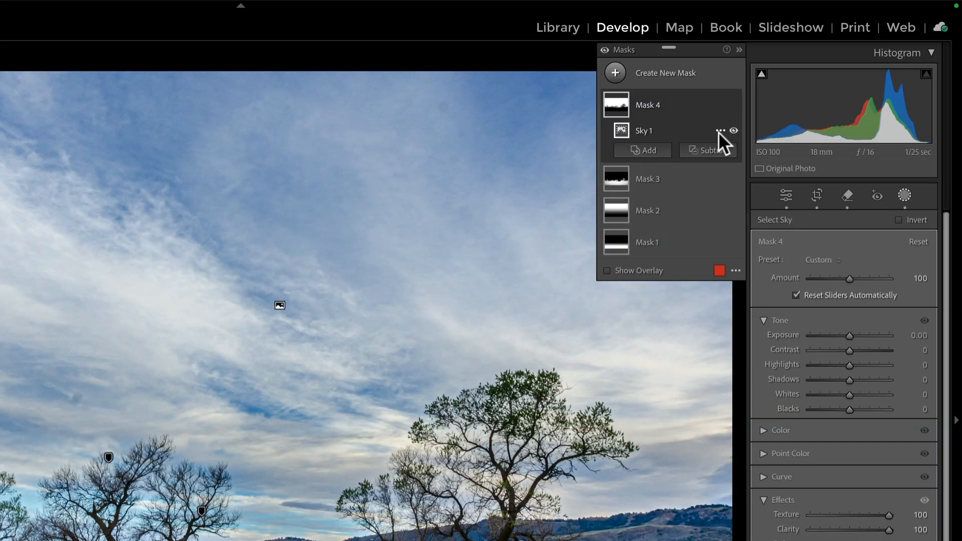
Intersect Sky 1 with a brush and paint across the left-centre sky down to the trees
click(722, 130)
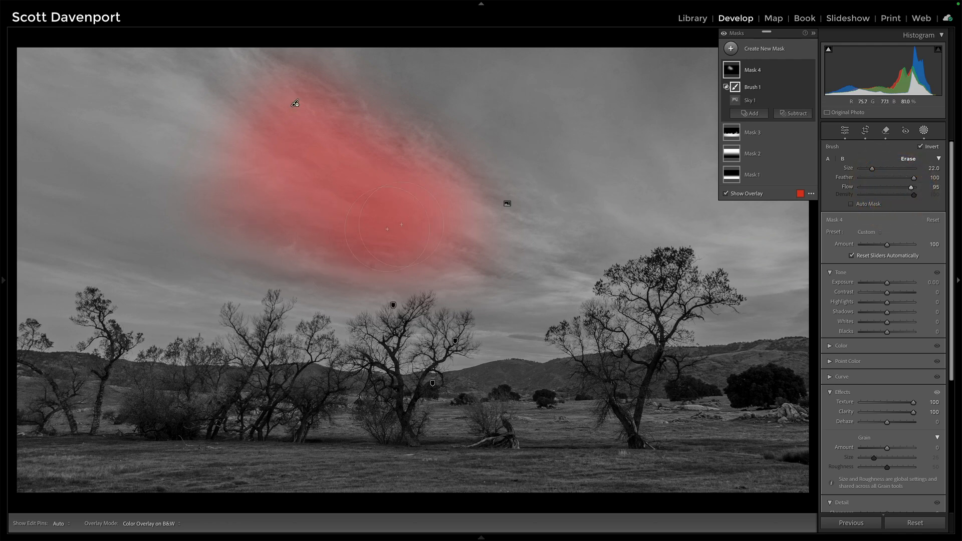
drag(401, 229, 330, 192)
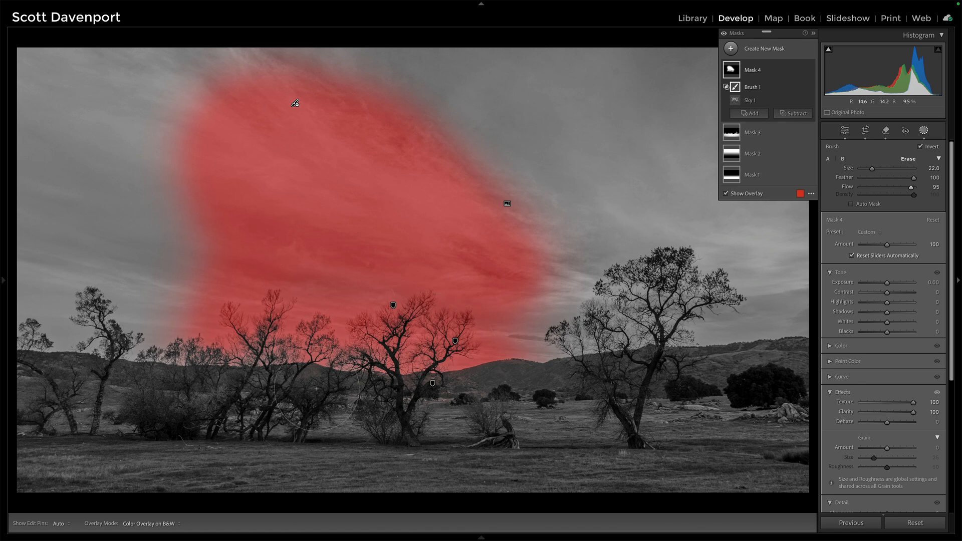
mouse_move(369, 424)
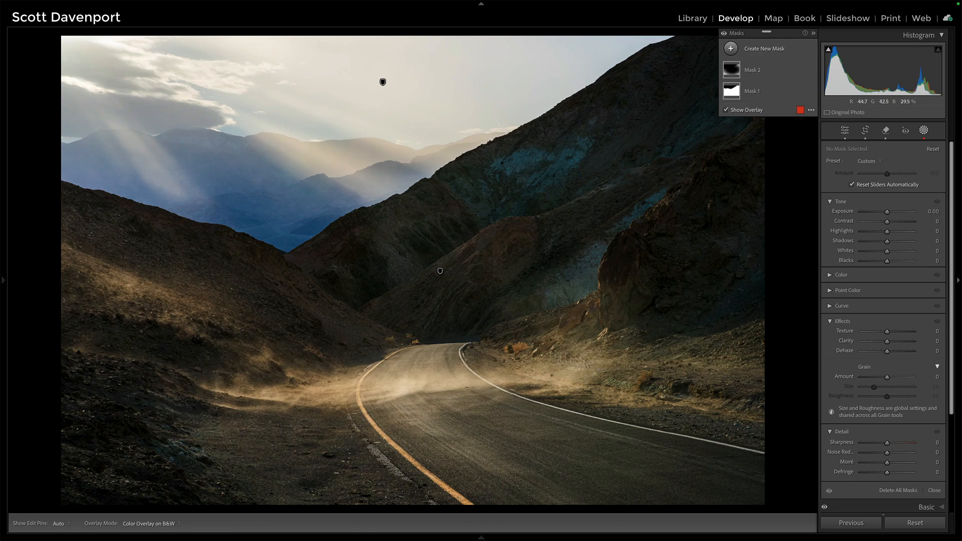
mouse_move(508, 366)
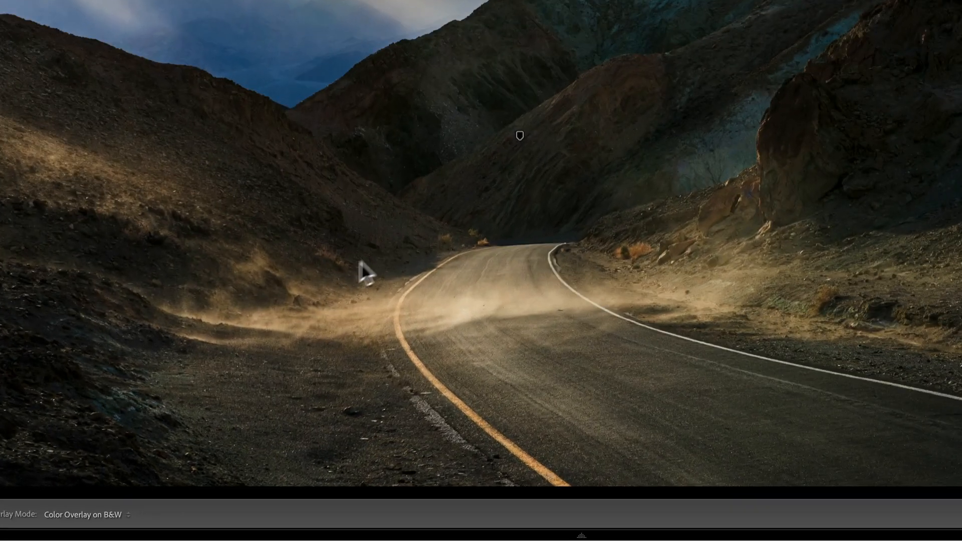
mouse_move(491, 262)
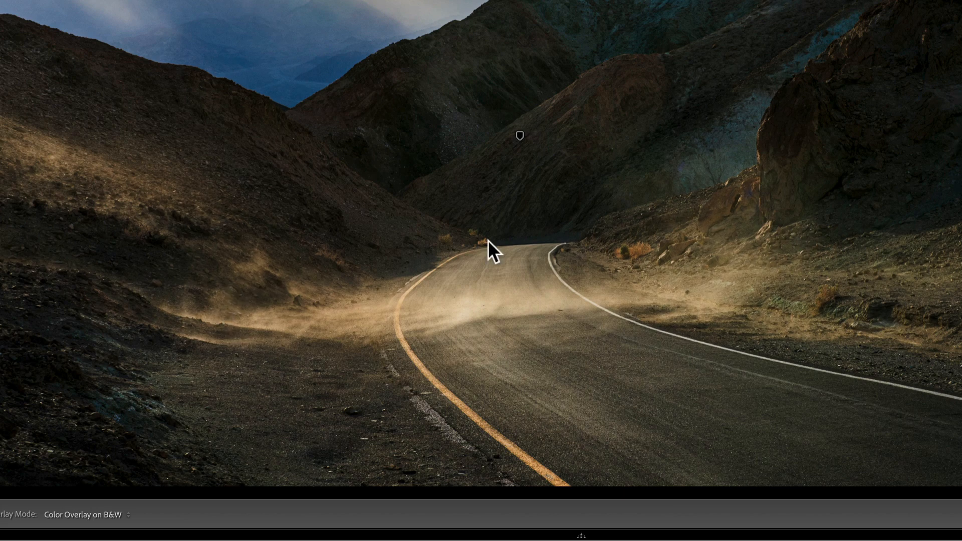
mouse_move(644, 329)
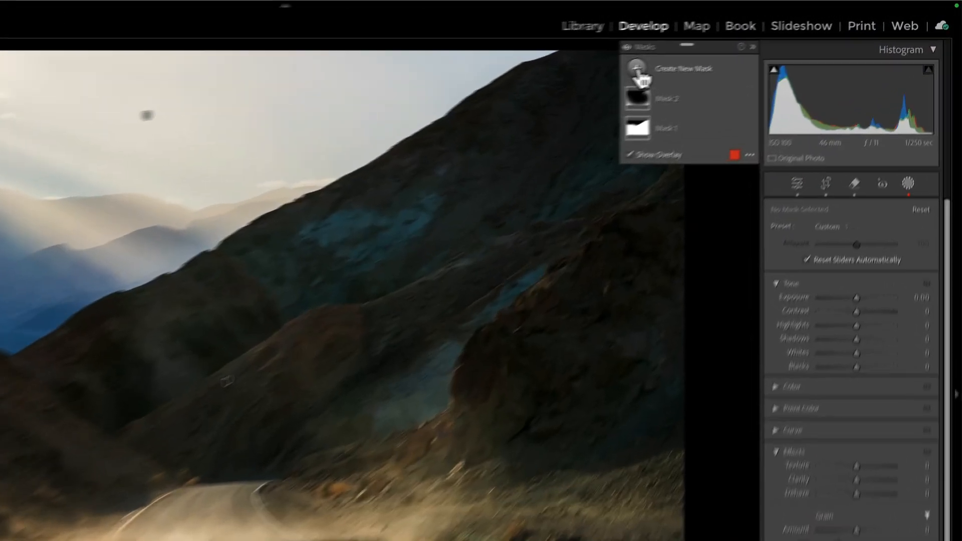
Create luminance range Mask 3 limited to the brightest tones, about 60/75–81/100
click(615, 73)
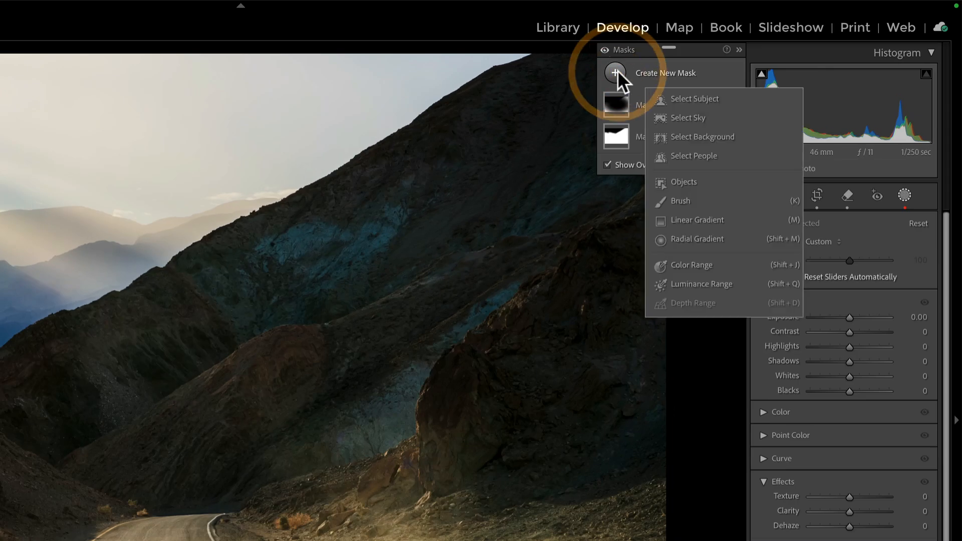
click(702, 284)
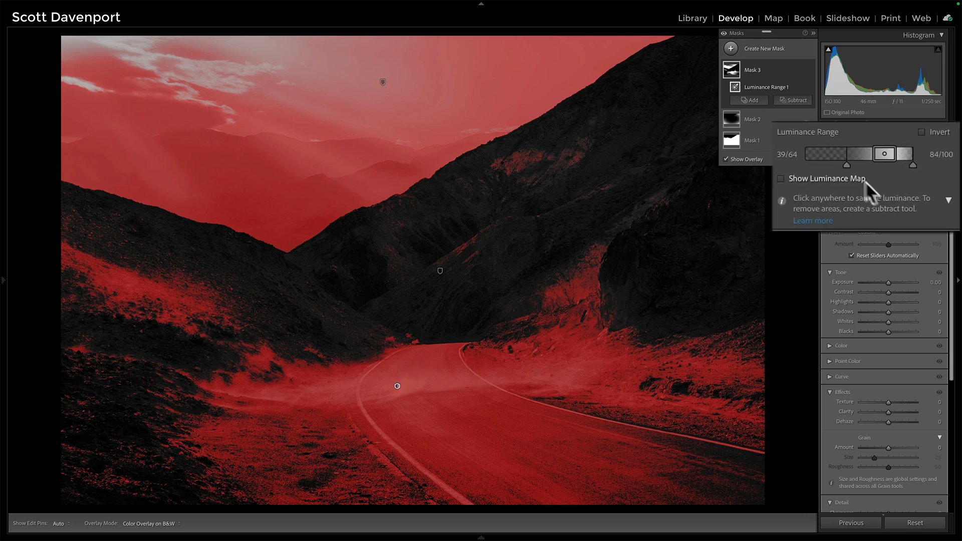
drag(884, 154, 885, 153)
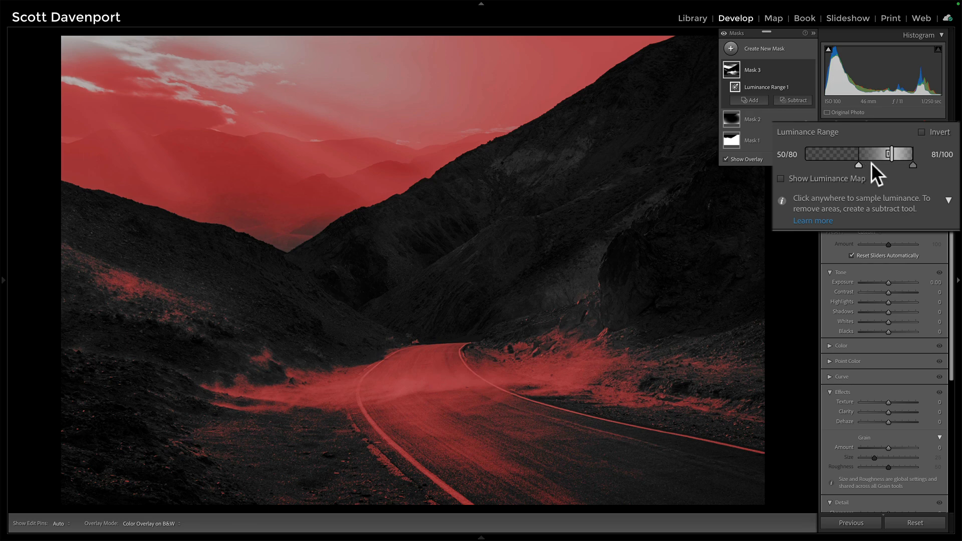
drag(892, 153, 882, 153)
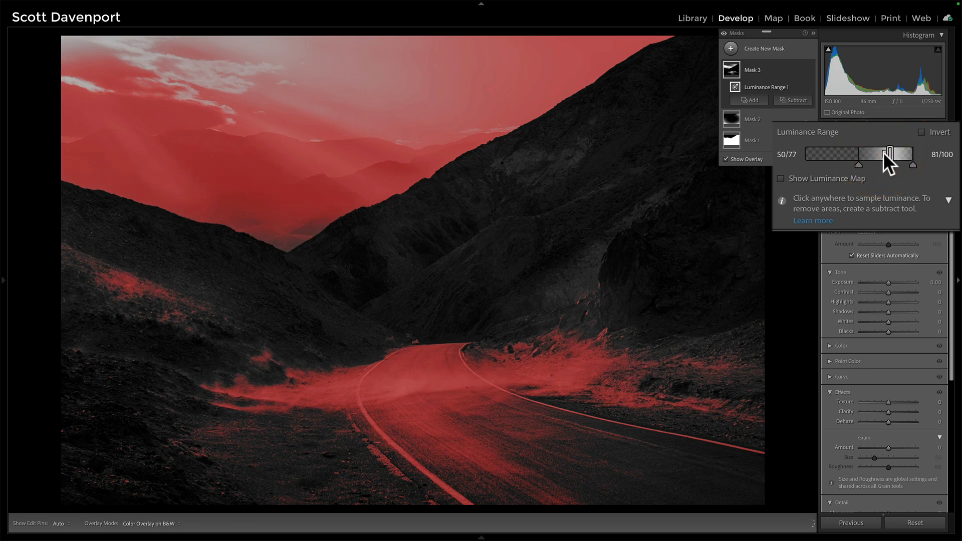
drag(887, 154, 868, 154)
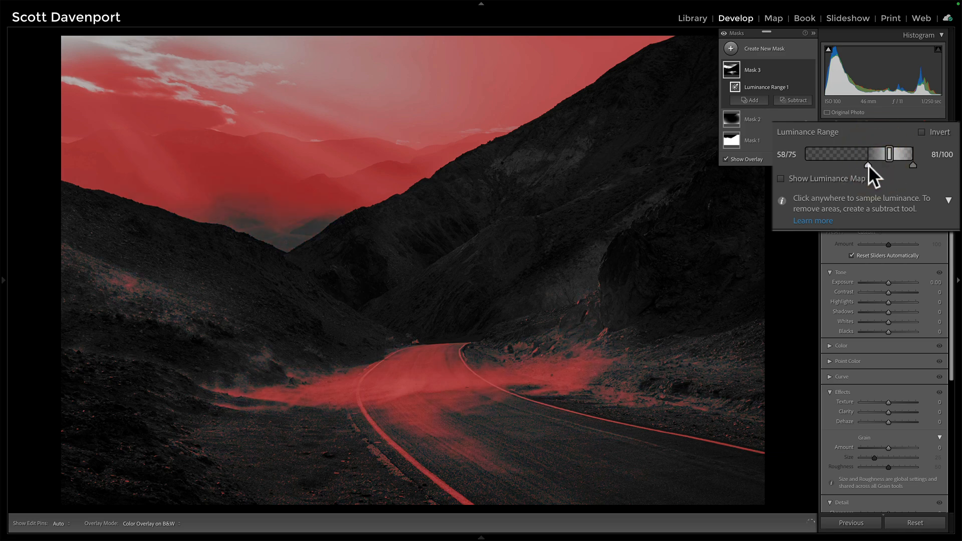
drag(888, 153, 890, 153)
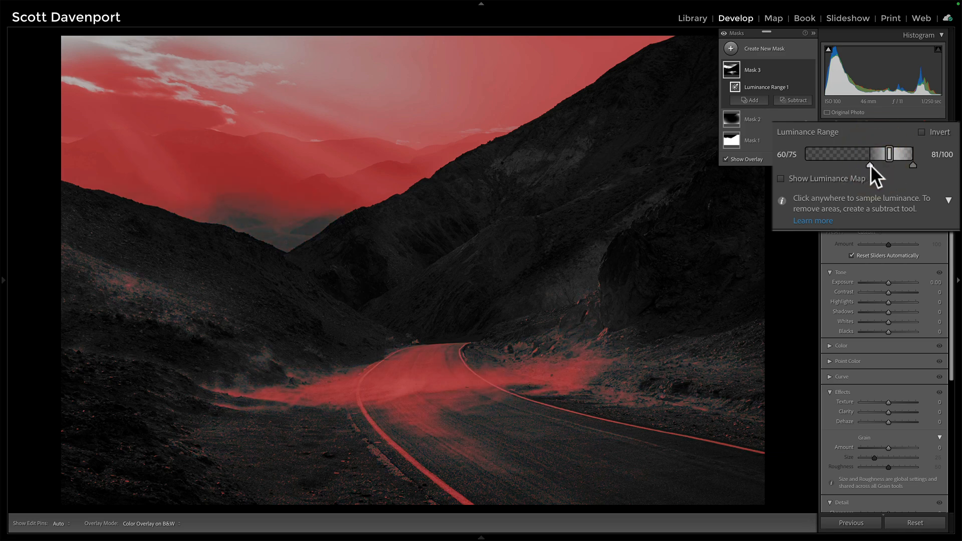
drag(888, 154, 885, 154)
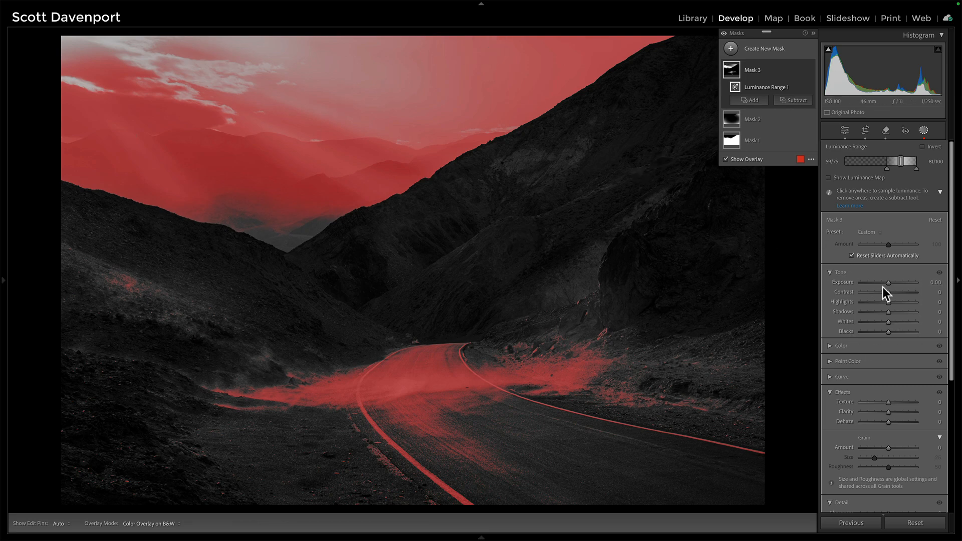
Raise the mask's Exposure to about 0.80 to brighten the sky and road dust
drag(889, 286, 895, 286)
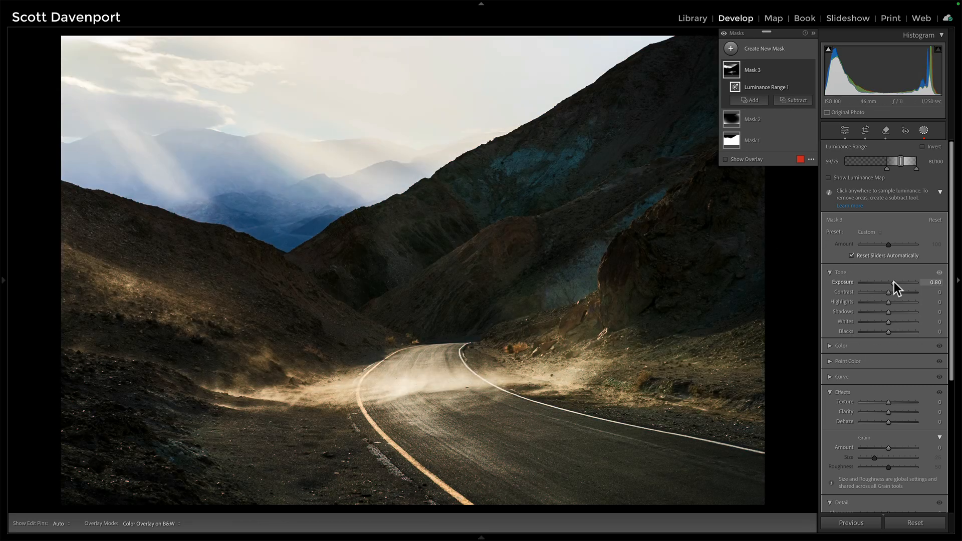
drag(893, 281, 896, 282)
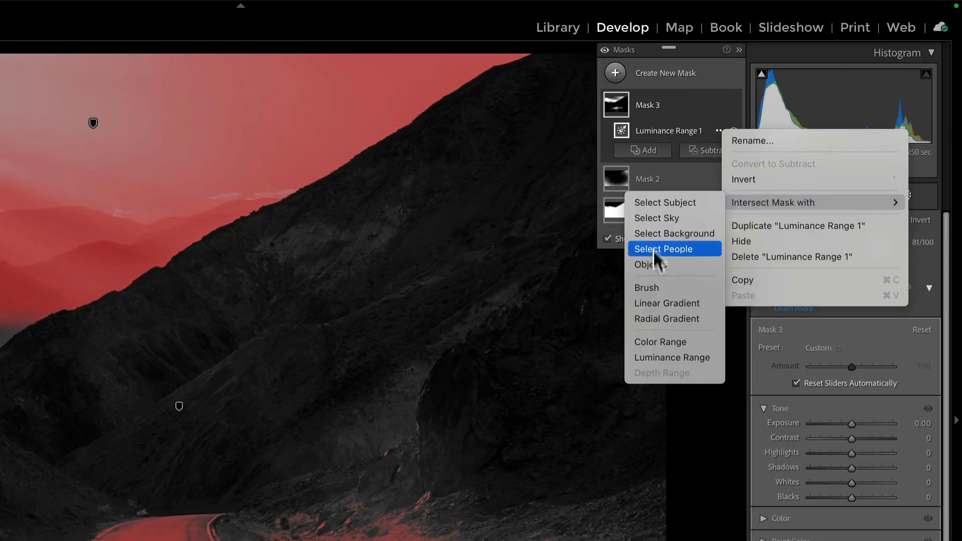
Intersect Luminance Range 1 with a brush for the dust over the road
click(646, 287)
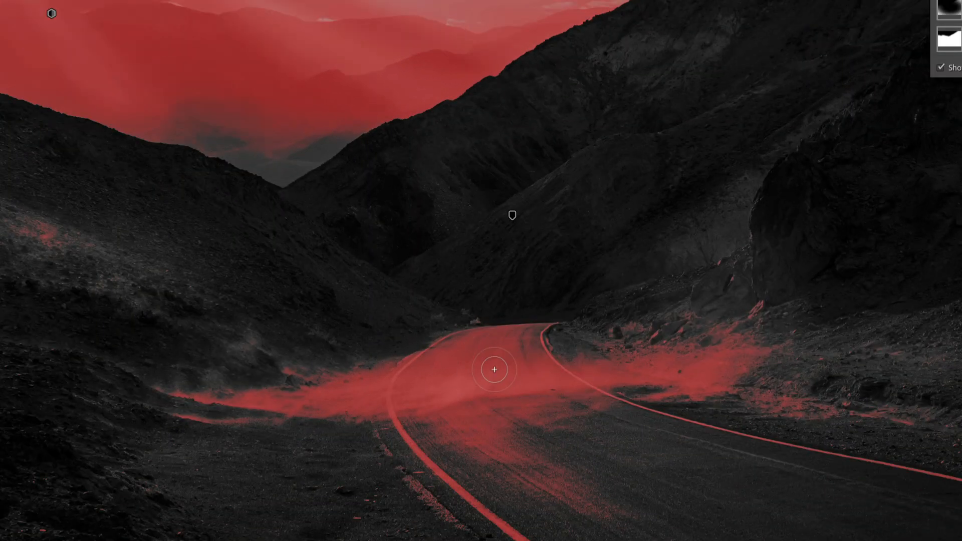
mouse_move(514, 360)
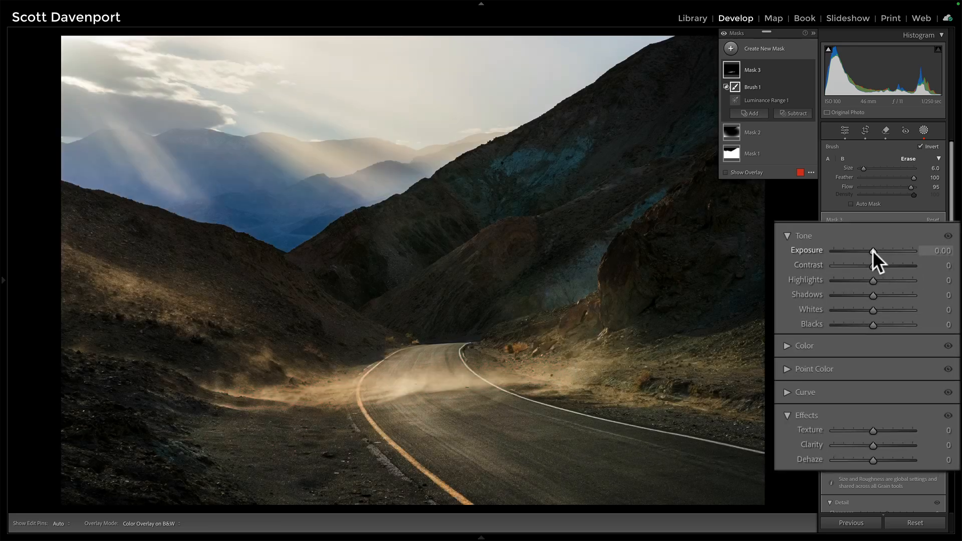
Set the dust area's Exposure to 0.29, try Clarity, and settle Texture at about -53
drag(868, 250, 878, 251)
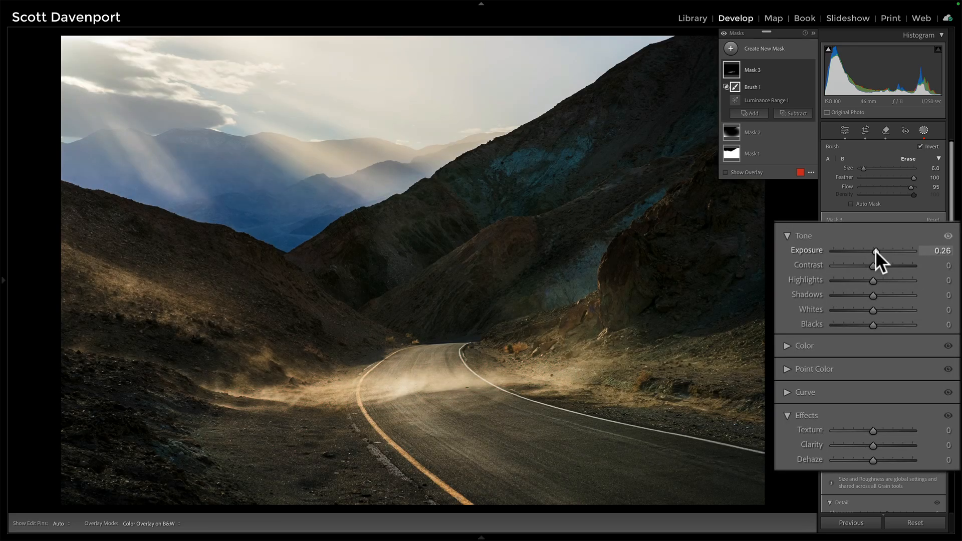
drag(875, 254, 878, 250)
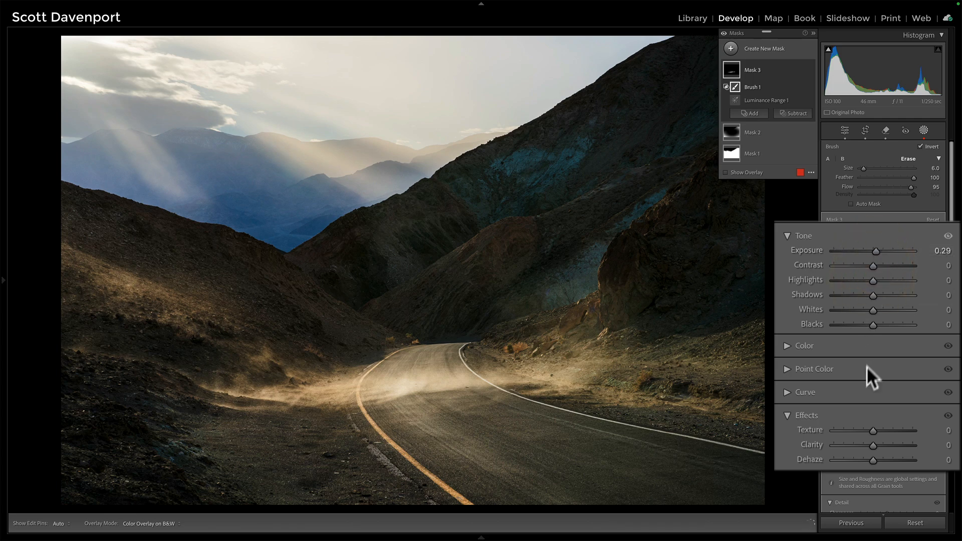
mouse_move(878, 452)
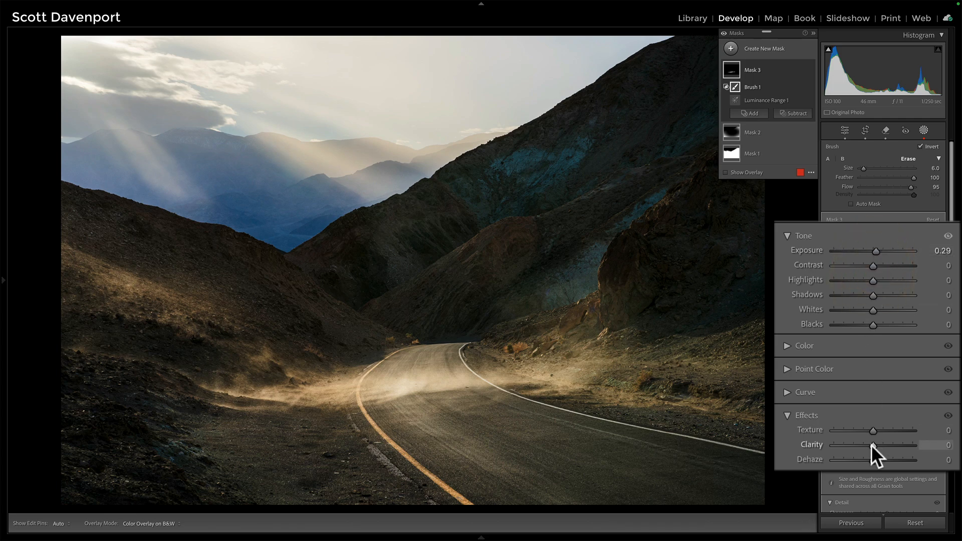
drag(889, 445, 850, 445)
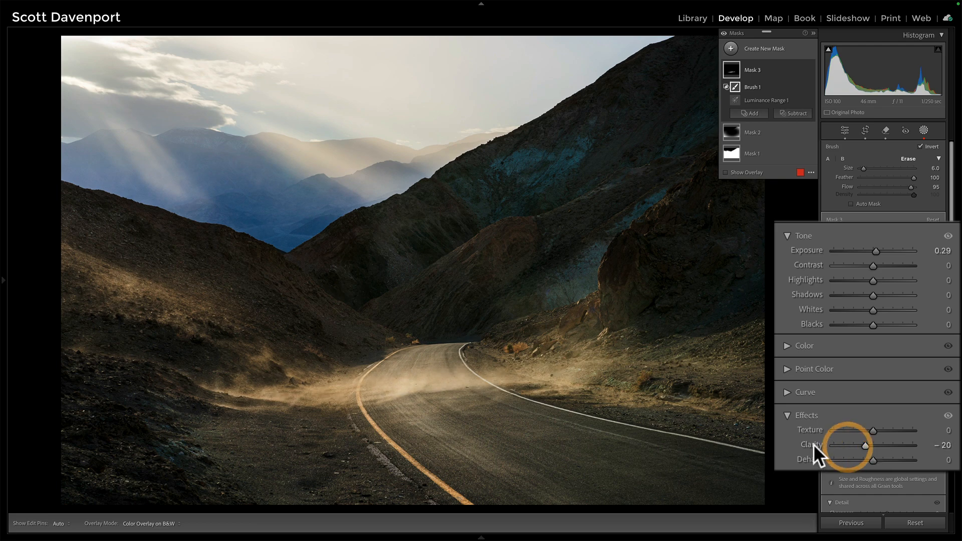
drag(864, 429, 860, 430)
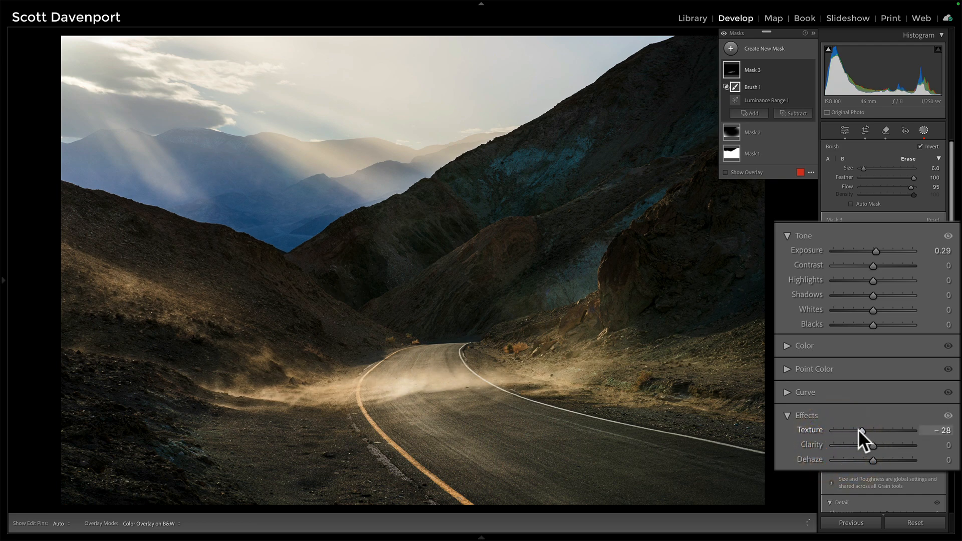
drag(859, 430, 841, 429)
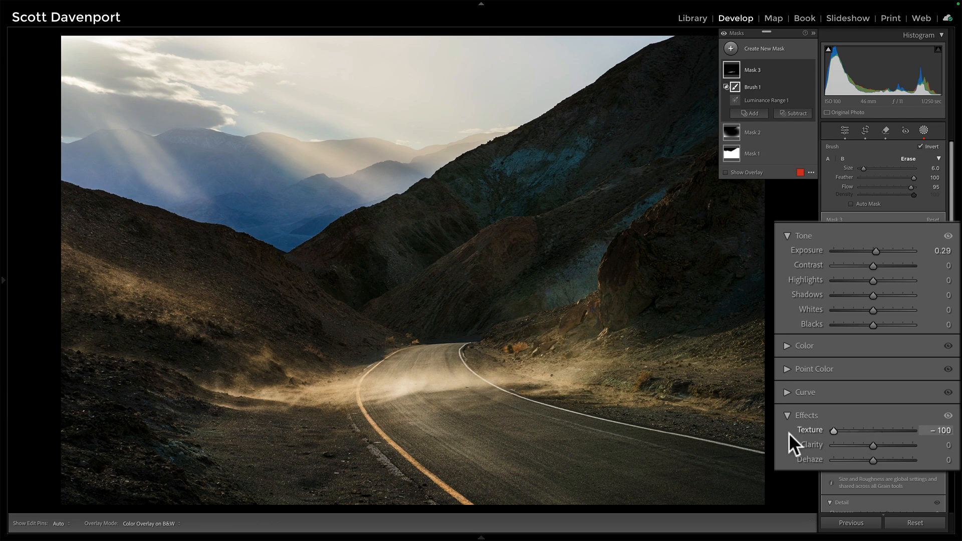
drag(831, 429, 835, 430)
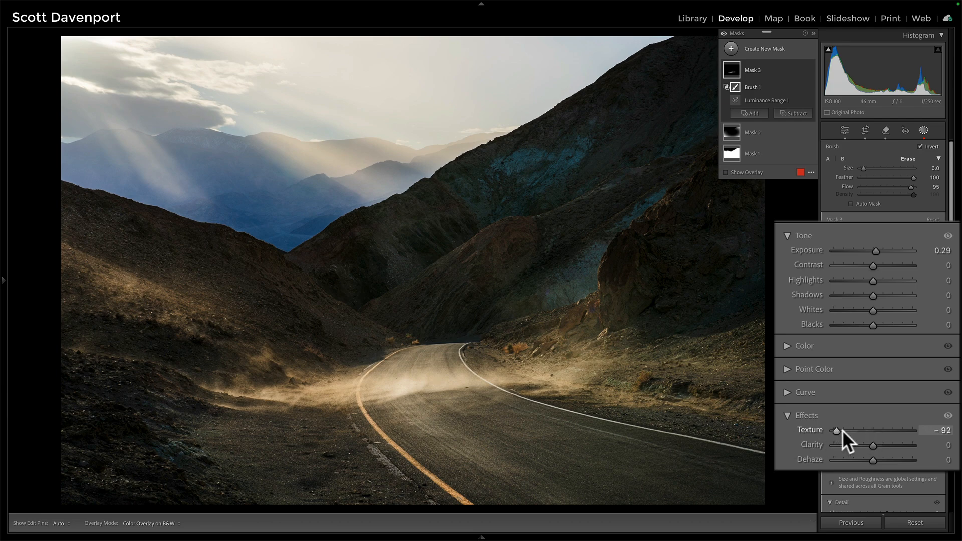
drag(835, 430, 855, 430)
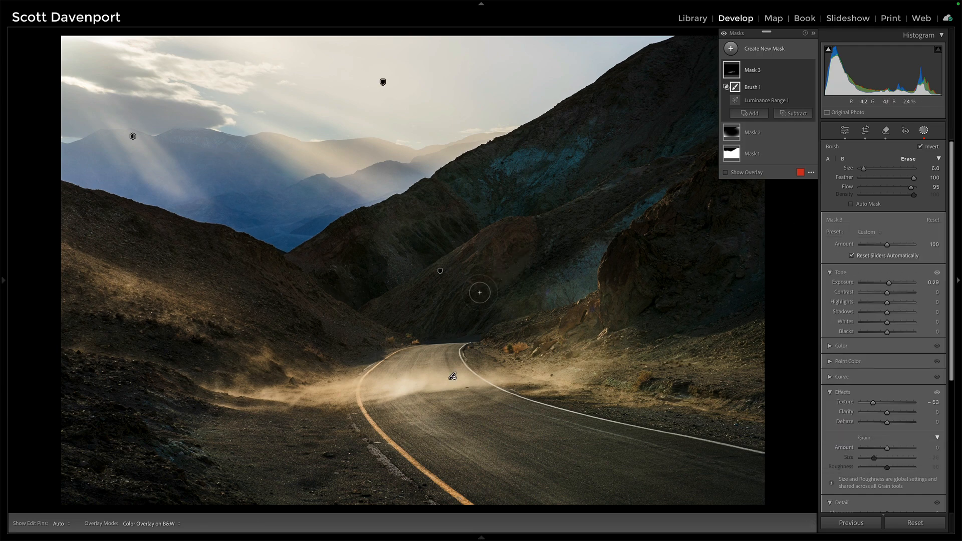
Extend the brush over the road dust and ease Exposure down to about 0.17
drag(914, 186, 901, 186)
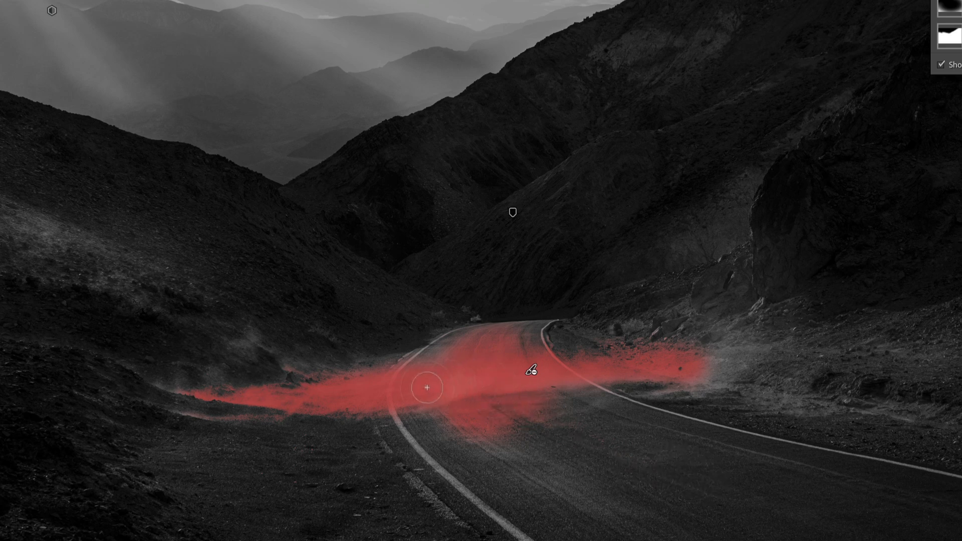
mouse_move(353, 385)
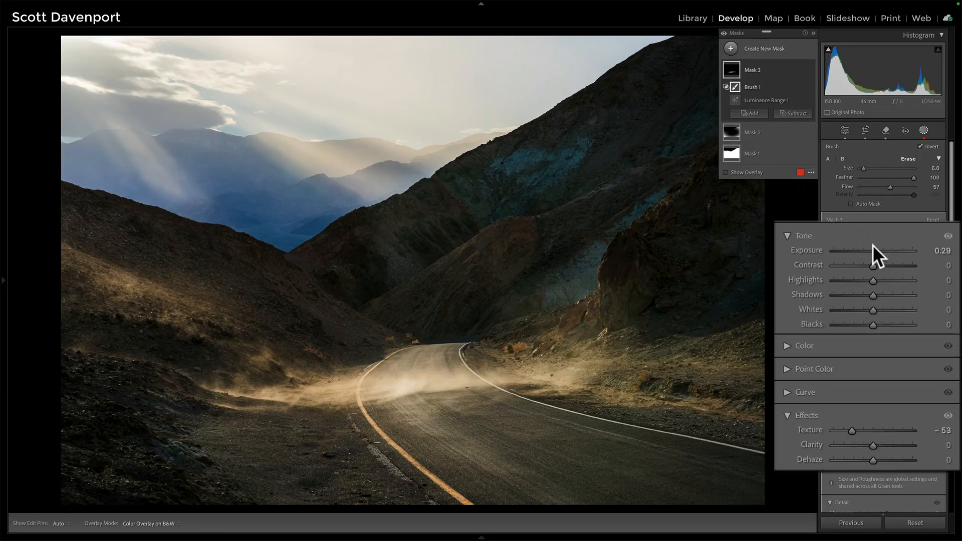
drag(896, 251, 871, 251)
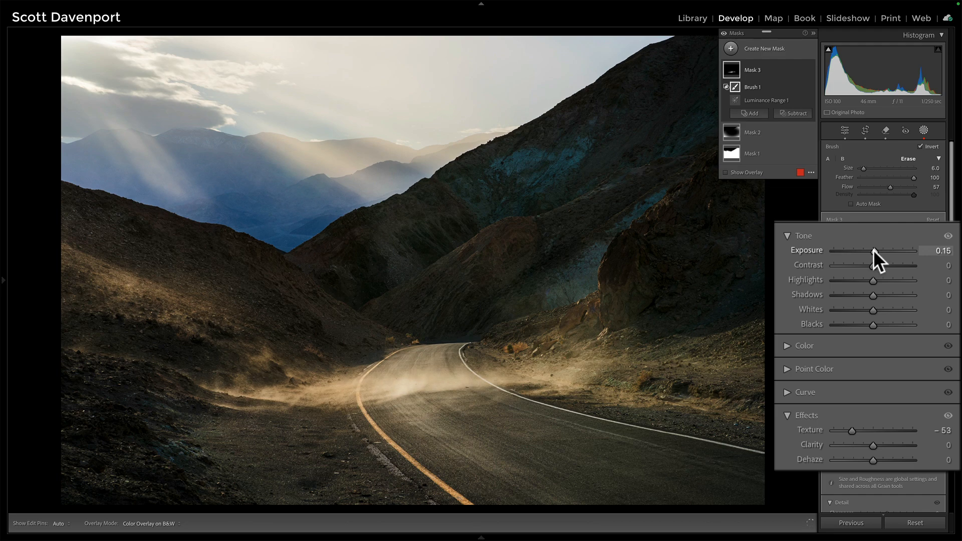
drag(873, 252, 879, 252)
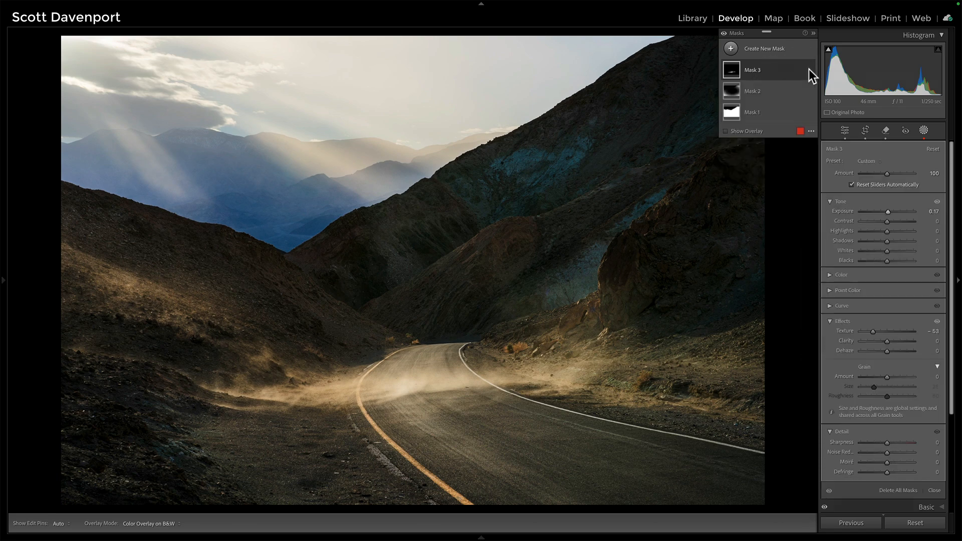
click(755, 70)
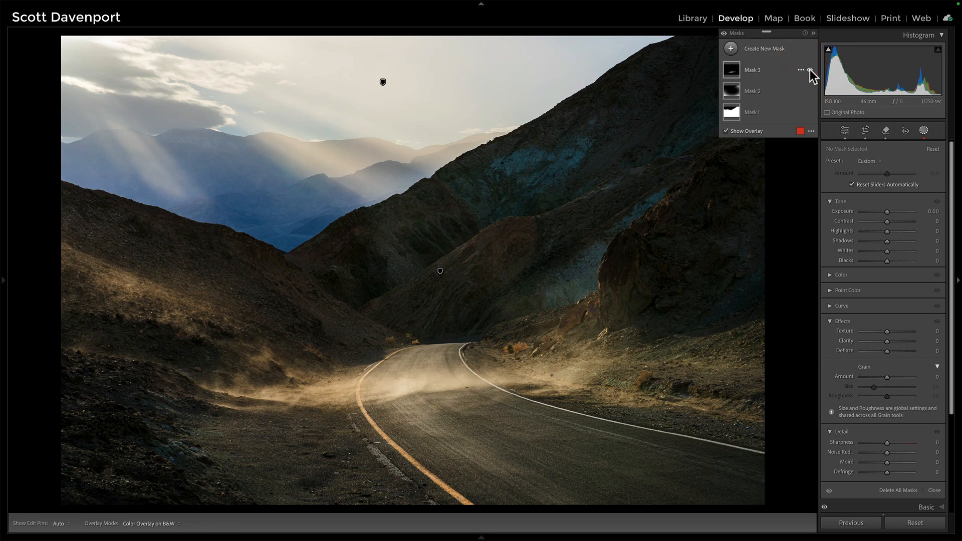
click(810, 70)
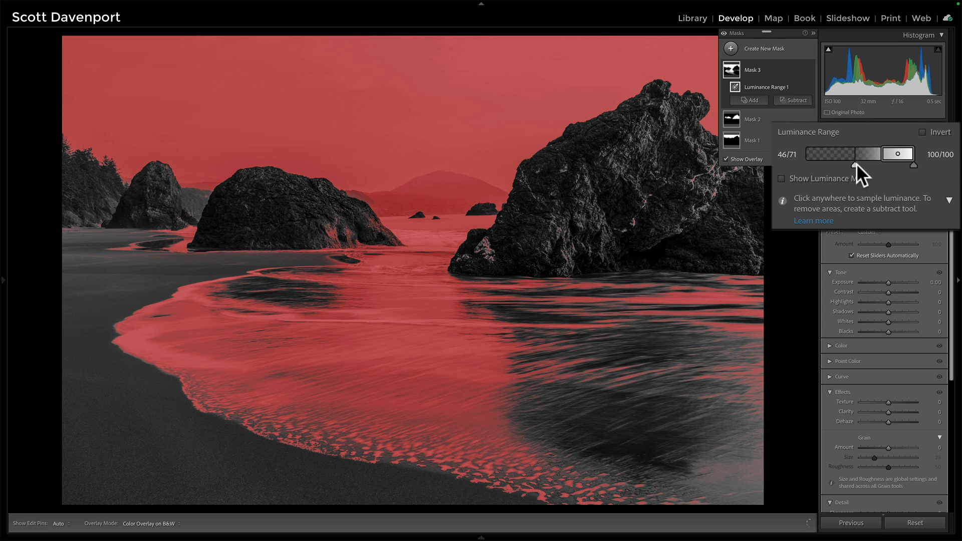
Raise the luminance range's lower handle from 46 to about 57, keeping sky and foam
drag(859, 166, 865, 165)
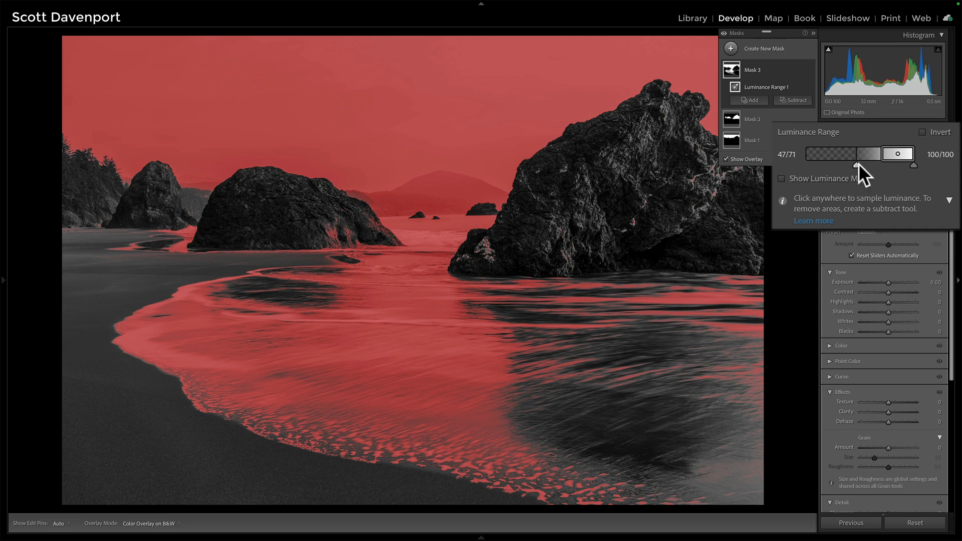
drag(858, 163, 872, 164)
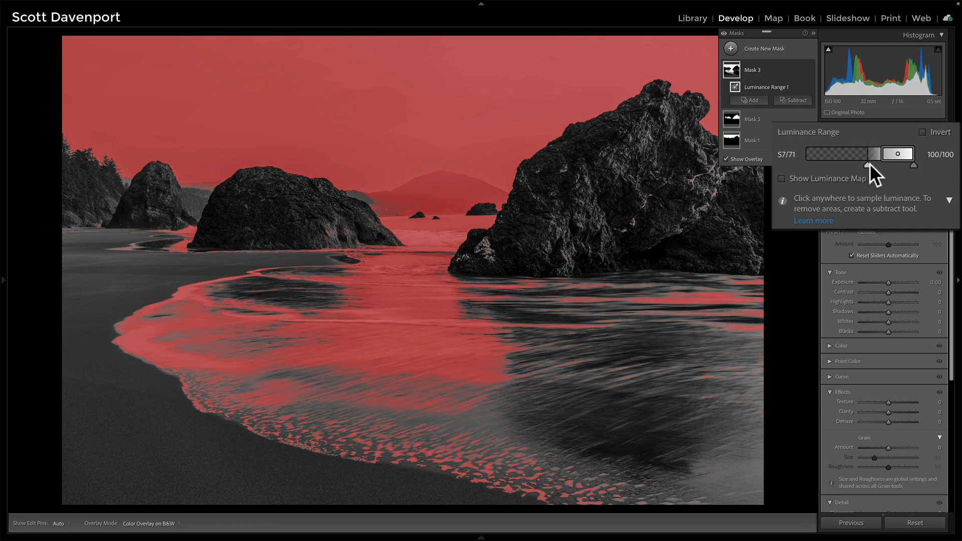
drag(866, 164, 873, 163)
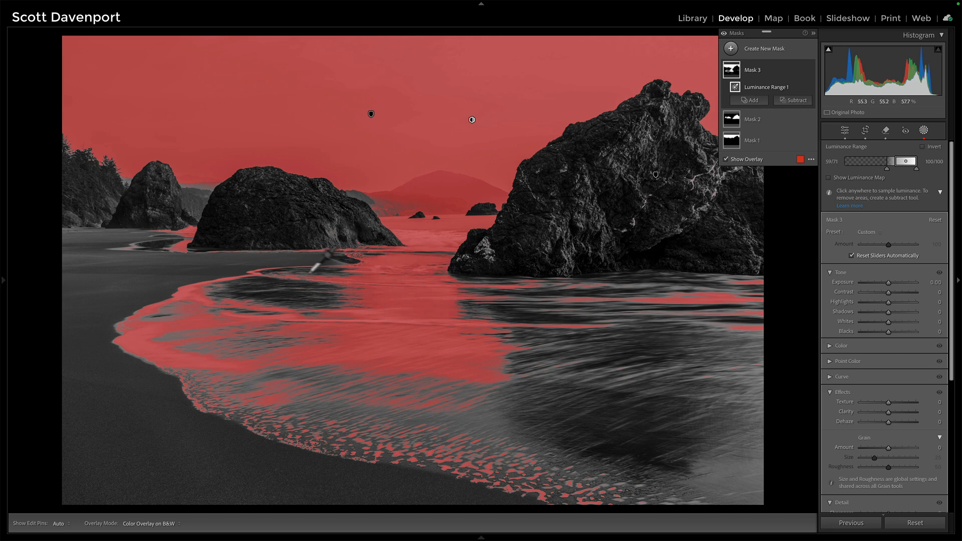
mouse_move(499, 278)
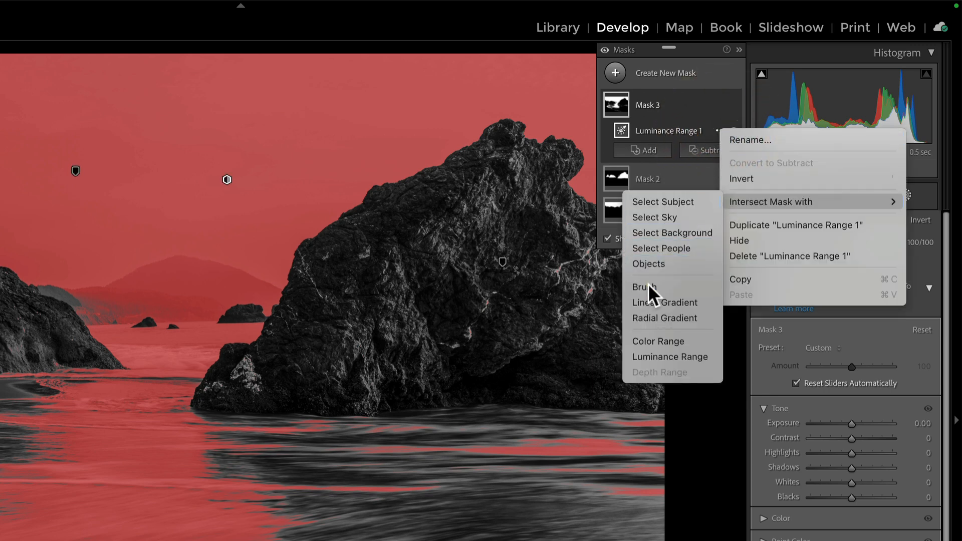
Intersect Mask 3's luminance range with a brush and paint the foam near the shore
click(643, 286)
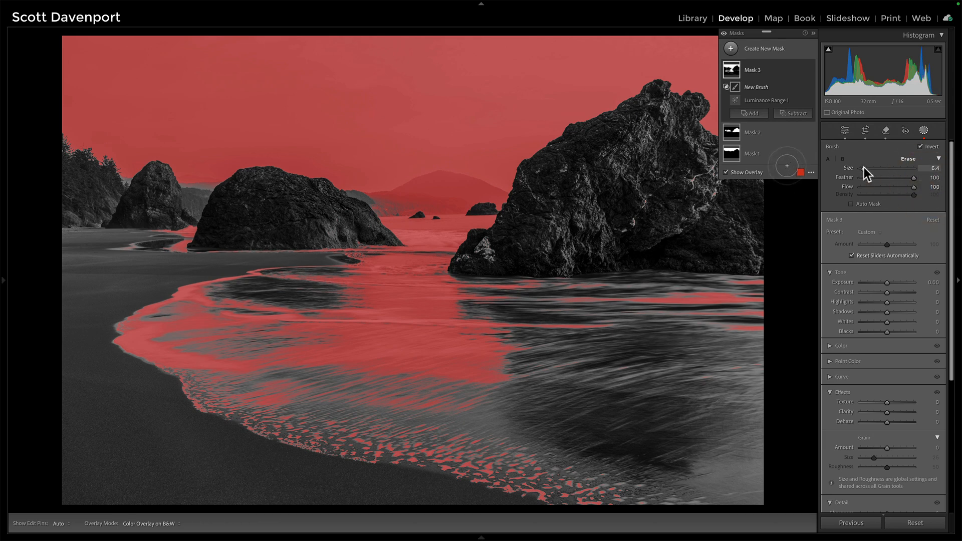
mouse_move(255, 340)
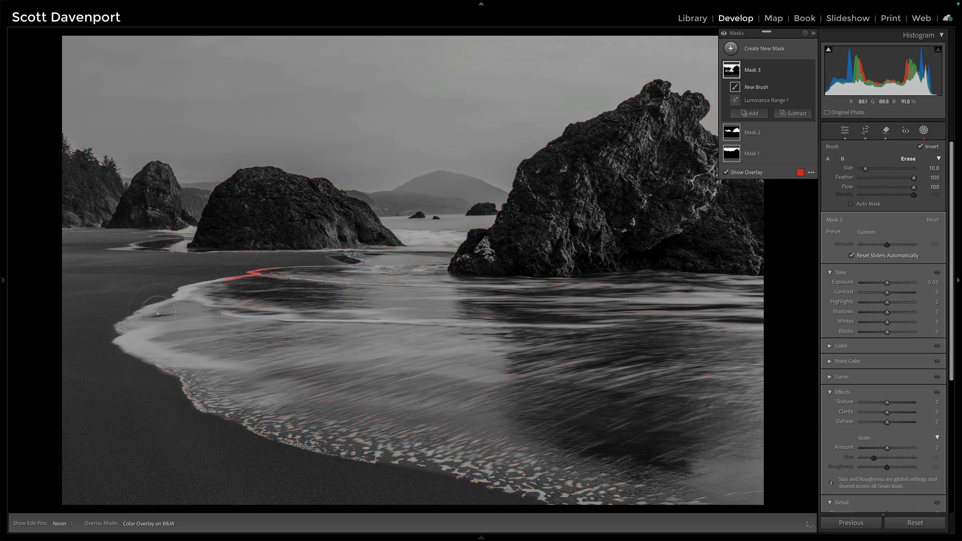
drag(158, 314, 185, 376)
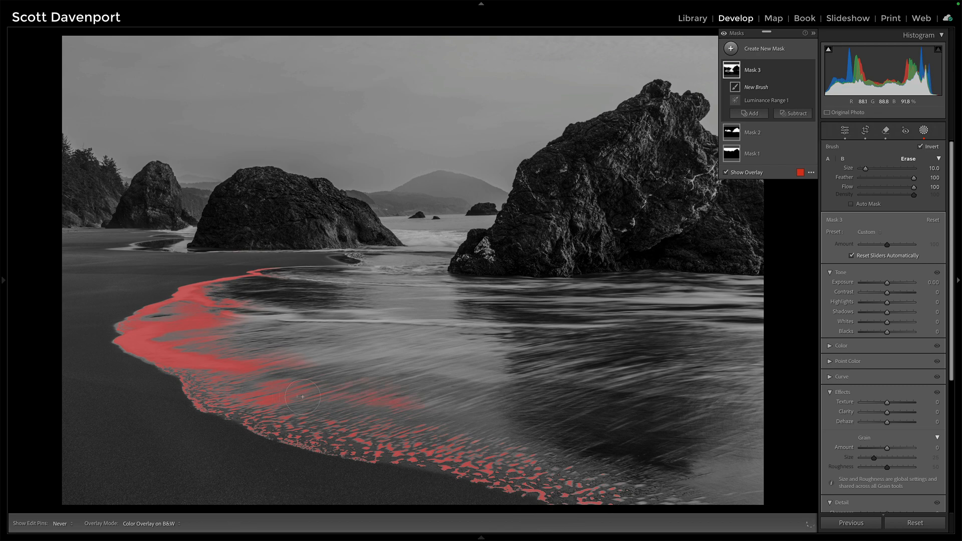
drag(301, 397, 412, 384)
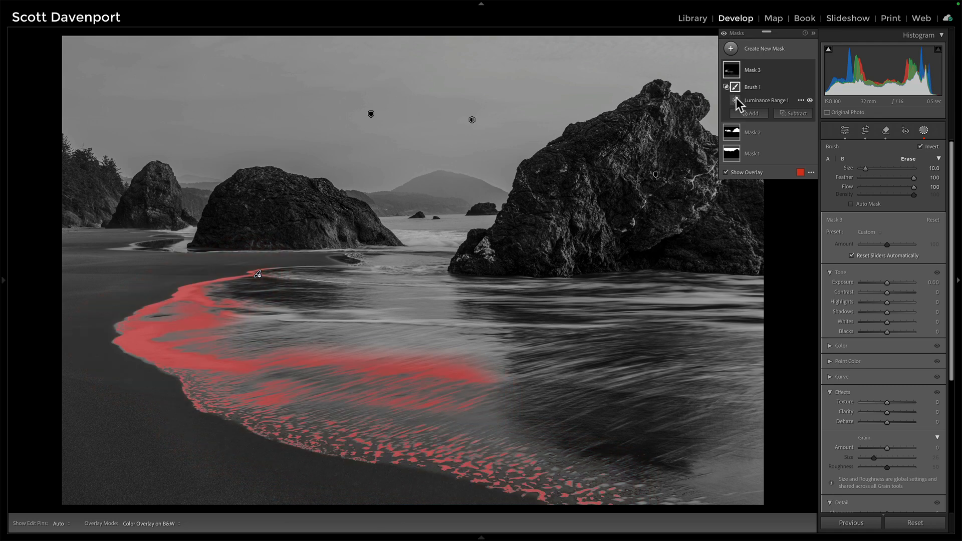
Select Brush 1 under Mask 3 and paint additional strokes along the upper foam streaks
click(735, 100)
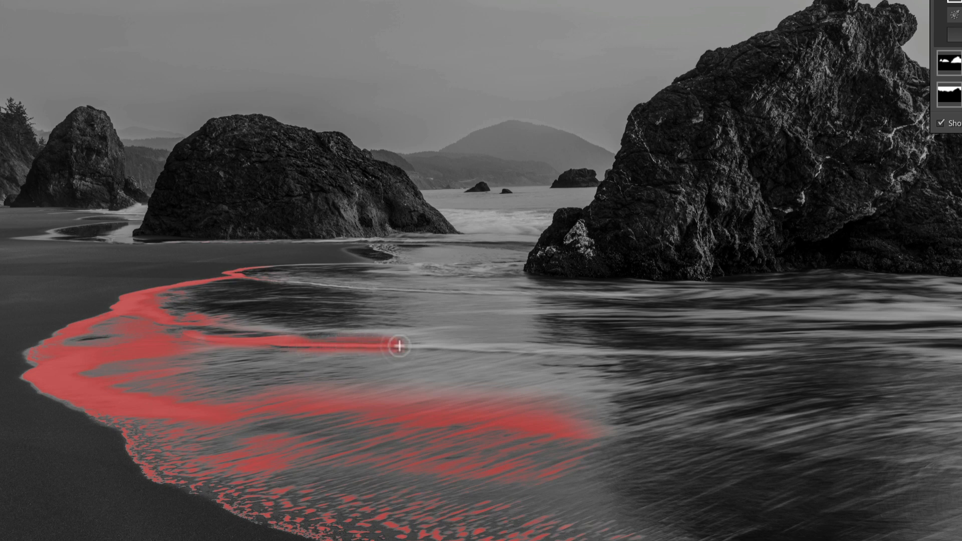
drag(399, 348, 540, 352)
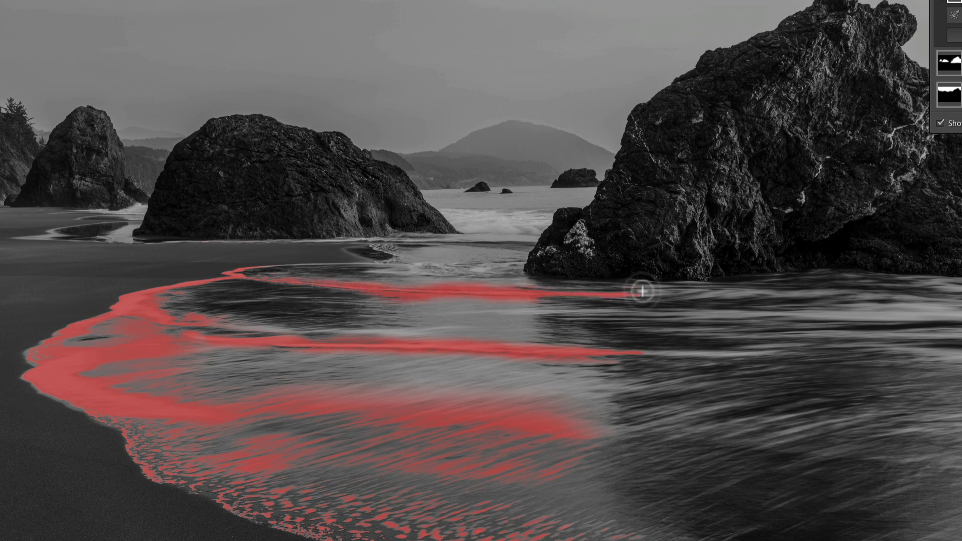
drag(642, 290, 597, 310)
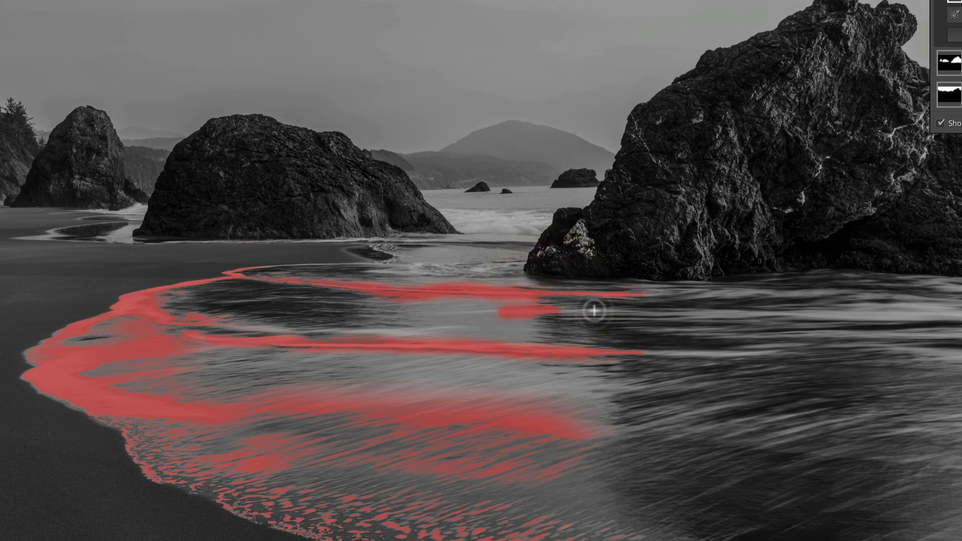
drag(594, 311, 398, 336)
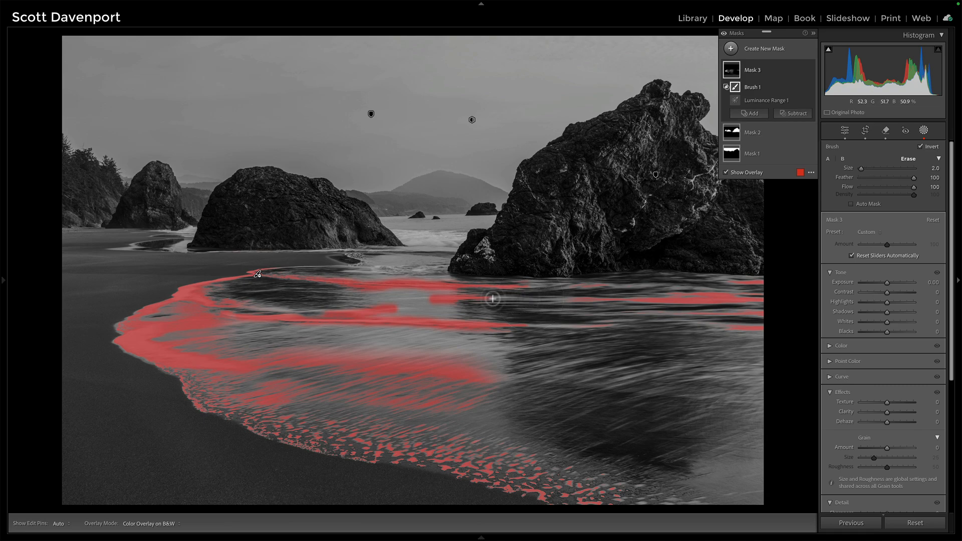
mouse_move(531, 300)
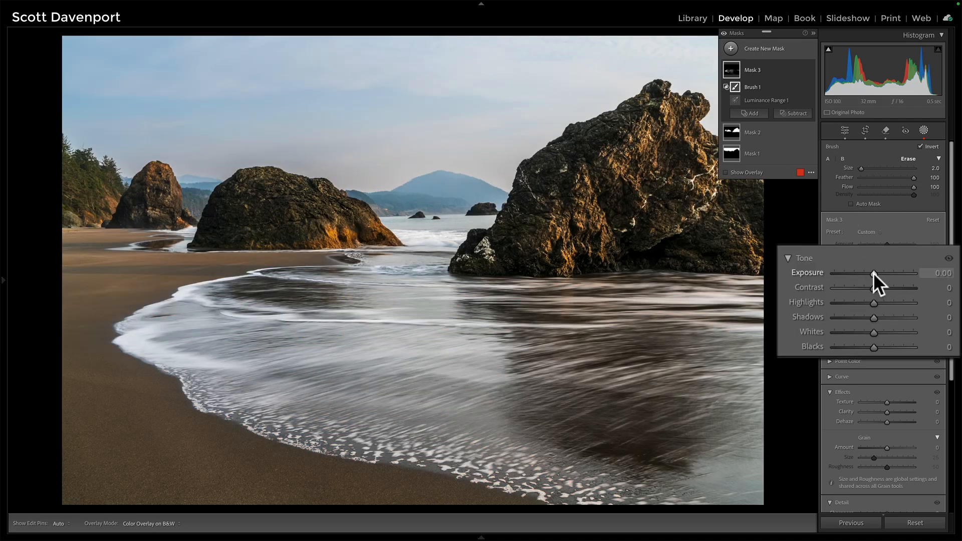
Give Mask 3's foam about 0.20 exposure plus clarity 9 and texture 11
drag(874, 273, 884, 274)
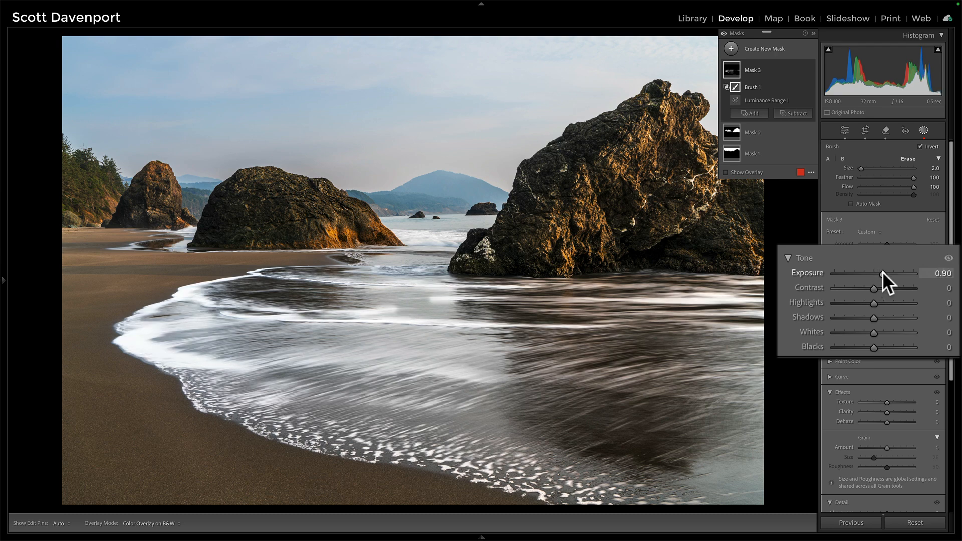
drag(884, 278, 870, 277)
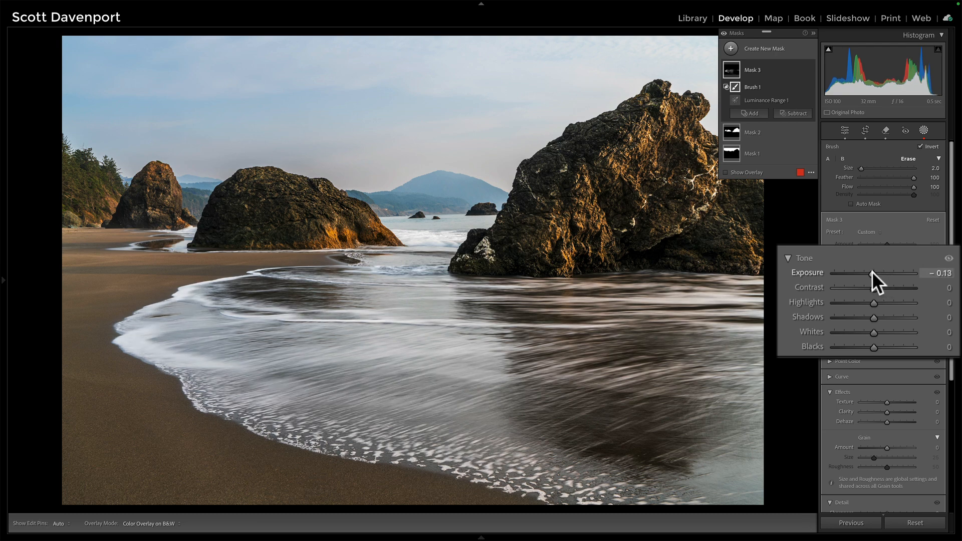
drag(864, 280, 878, 281)
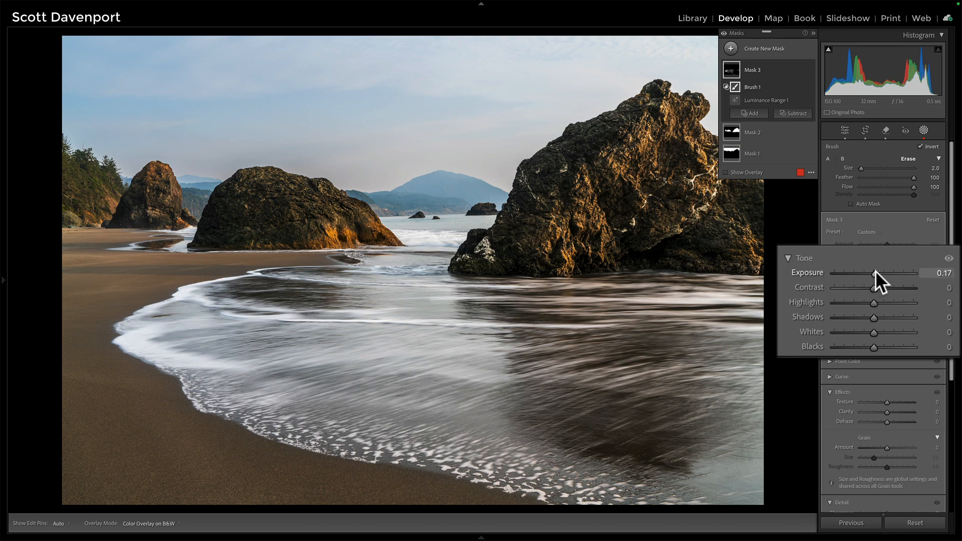
mouse_move(888, 422)
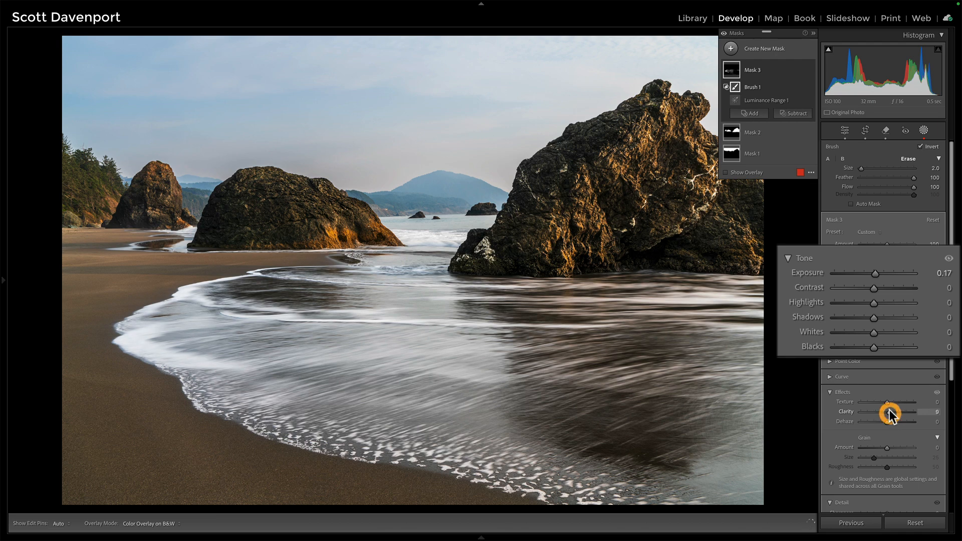
drag(880, 402, 891, 402)
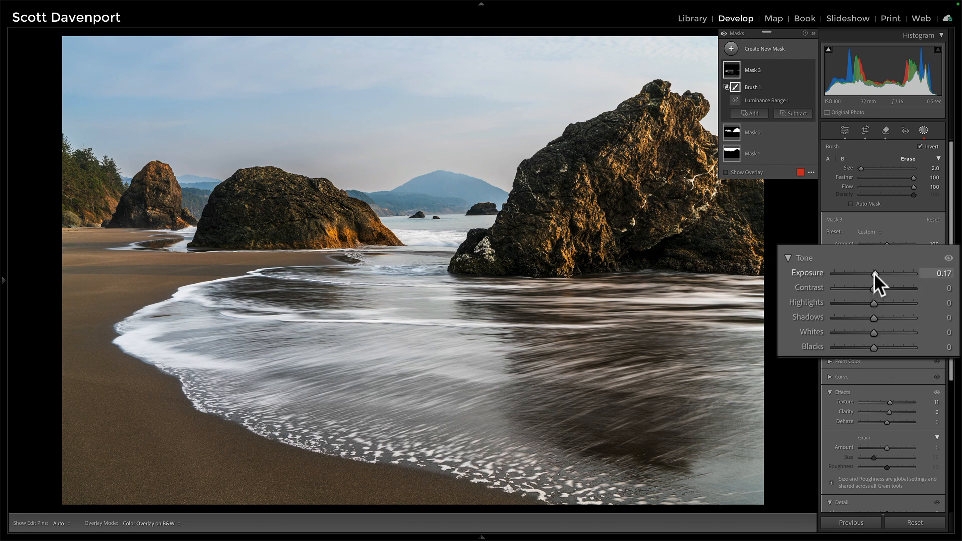
drag(876, 273, 878, 273)
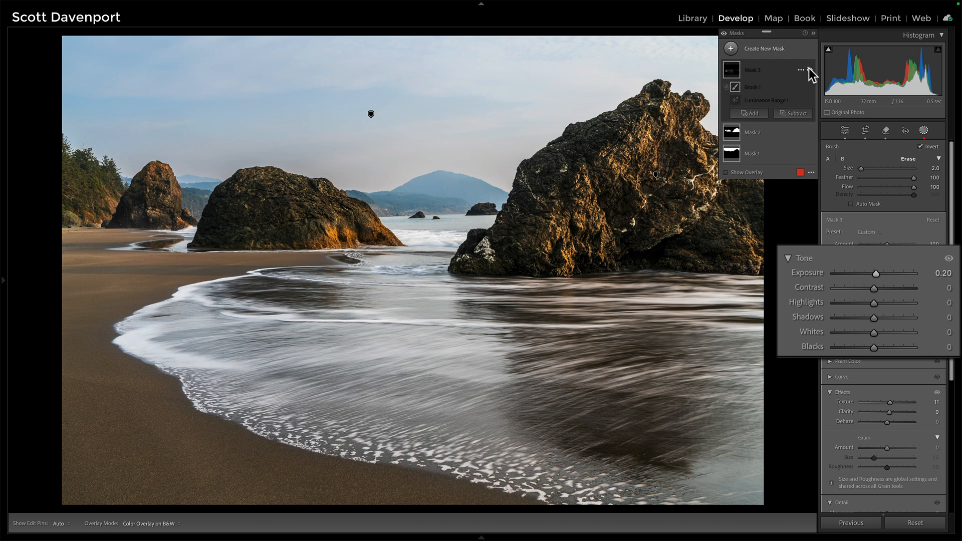
Select the whole foam mask (Mask 3) in the mask panel
click(801, 70)
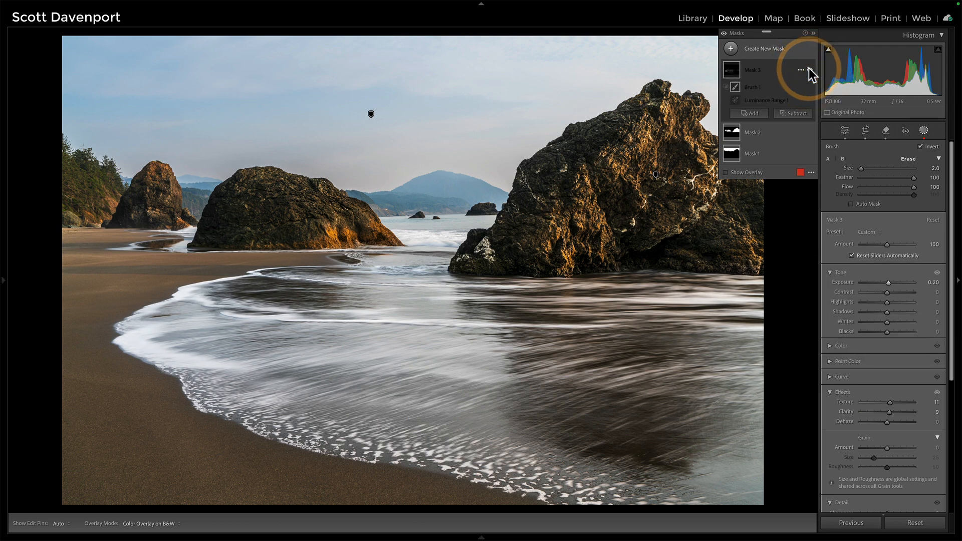
click(804, 70)
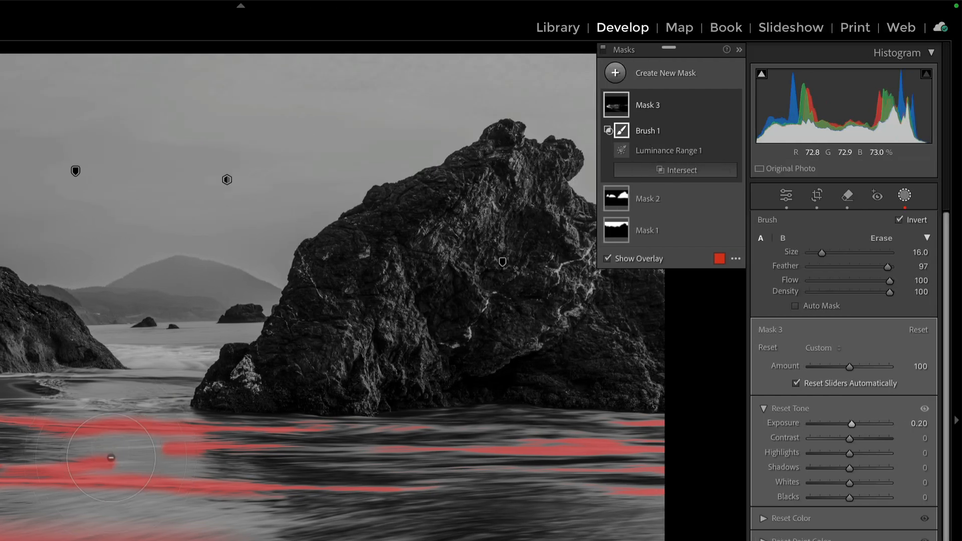
Lower the foam brush's size and flow to 41, and toggle the red mask overlay
drag(821, 252, 794, 253)
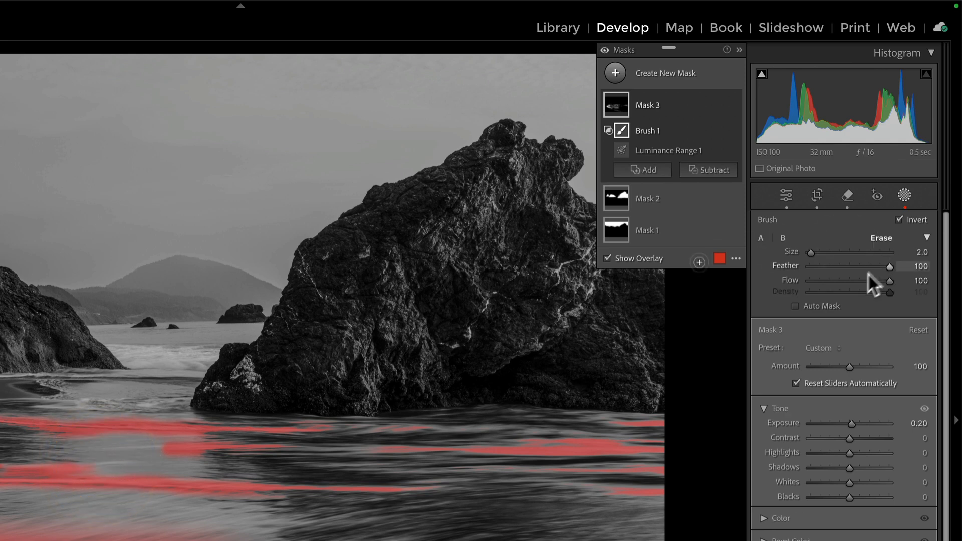
drag(892, 281, 840, 281)
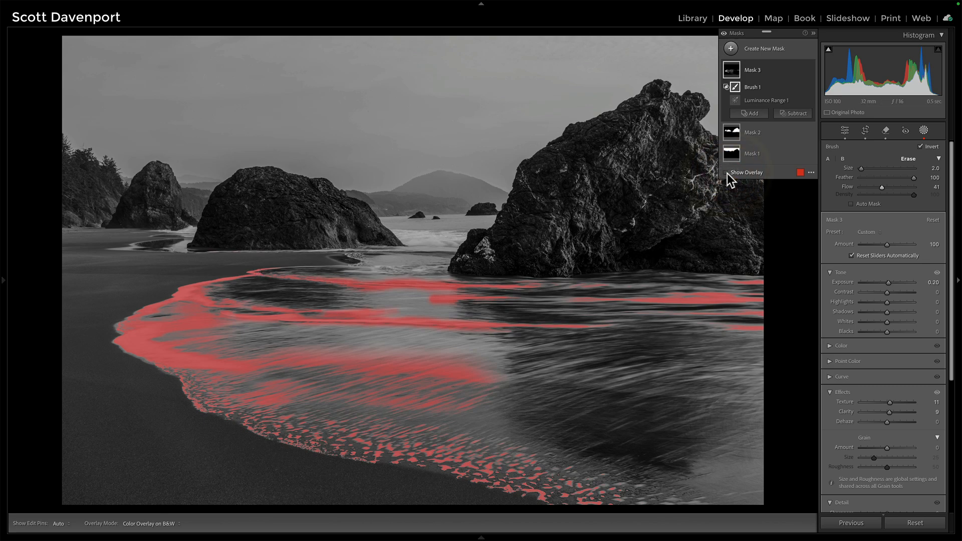
click(725, 172)
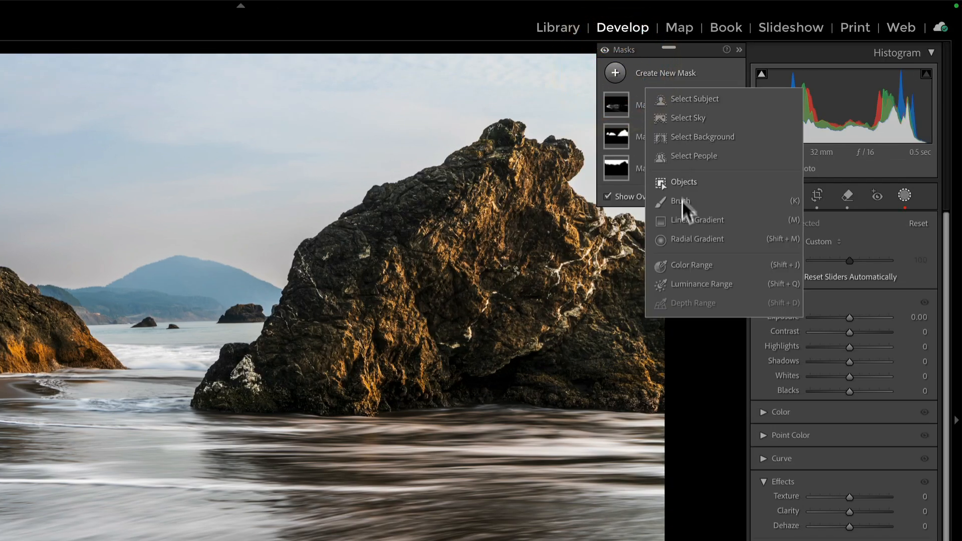
mouse_move(687, 273)
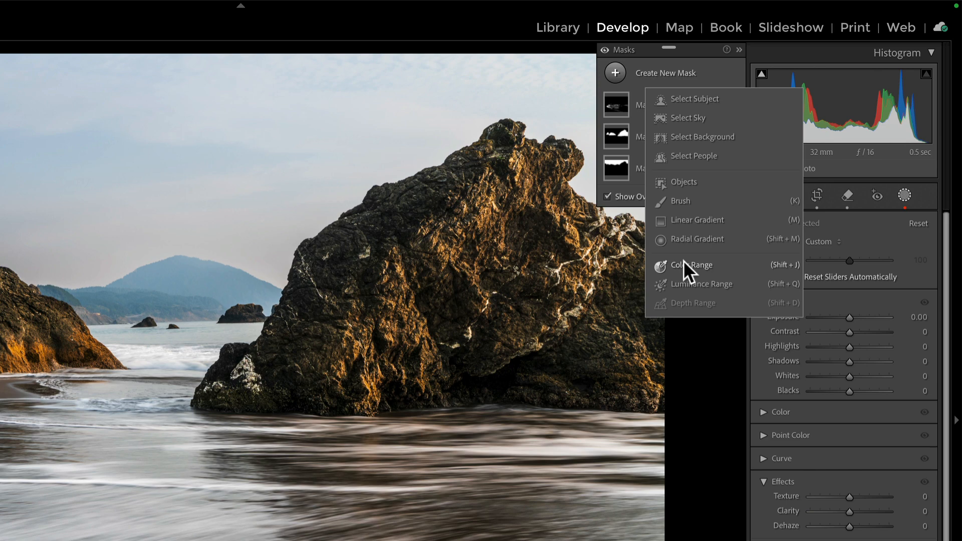
Create Mask 4 as a colour range sampled from the sand, lower Refine to isolate it, and intersect a brush
click(691, 265)
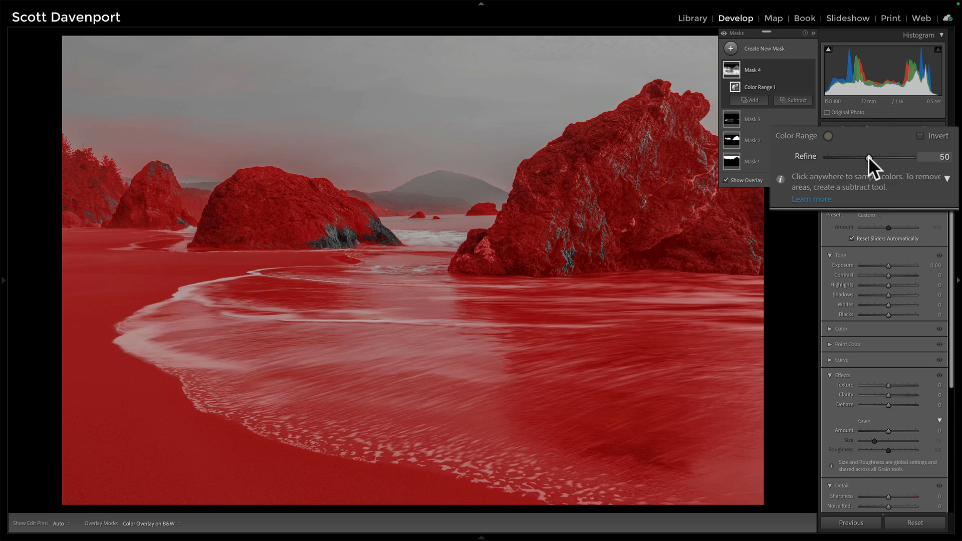
drag(868, 157, 832, 157)
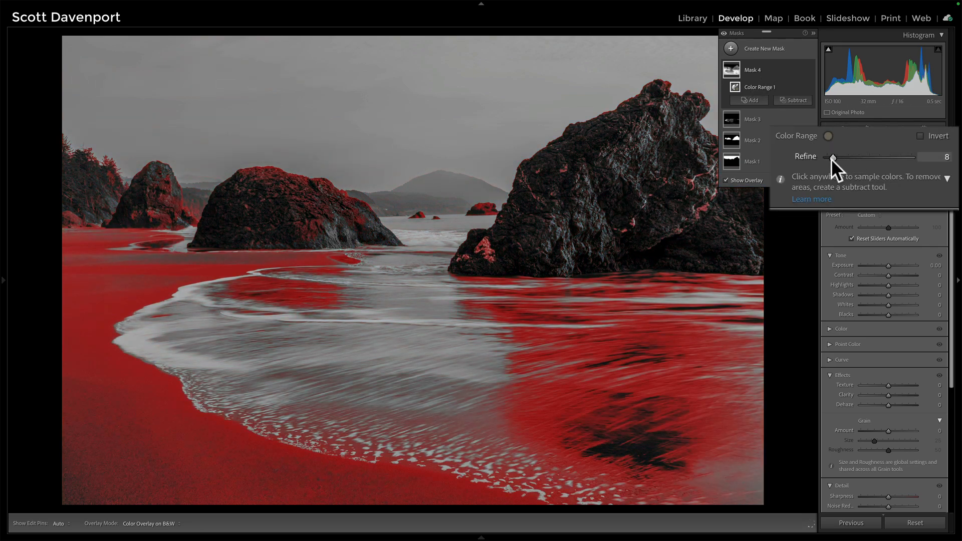
drag(832, 158, 826, 158)
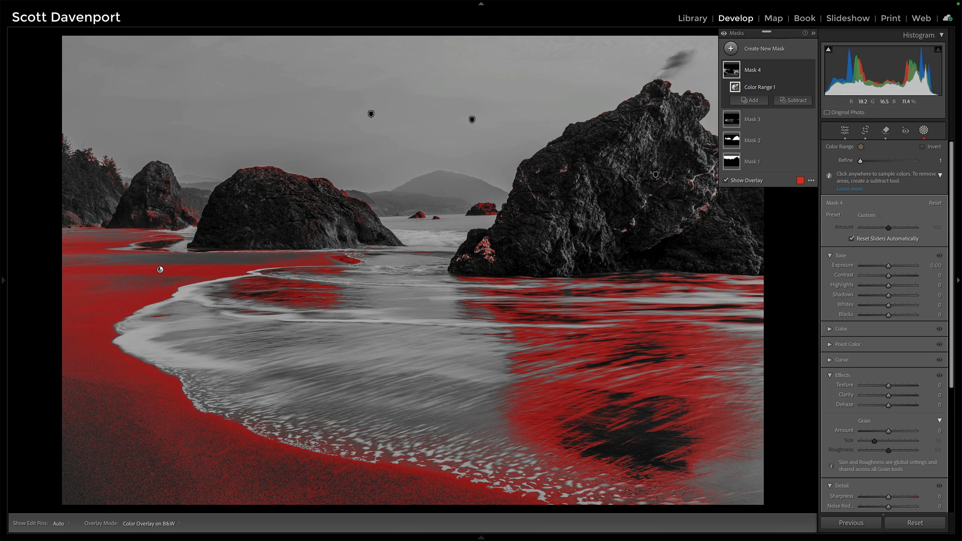
click(715, 131)
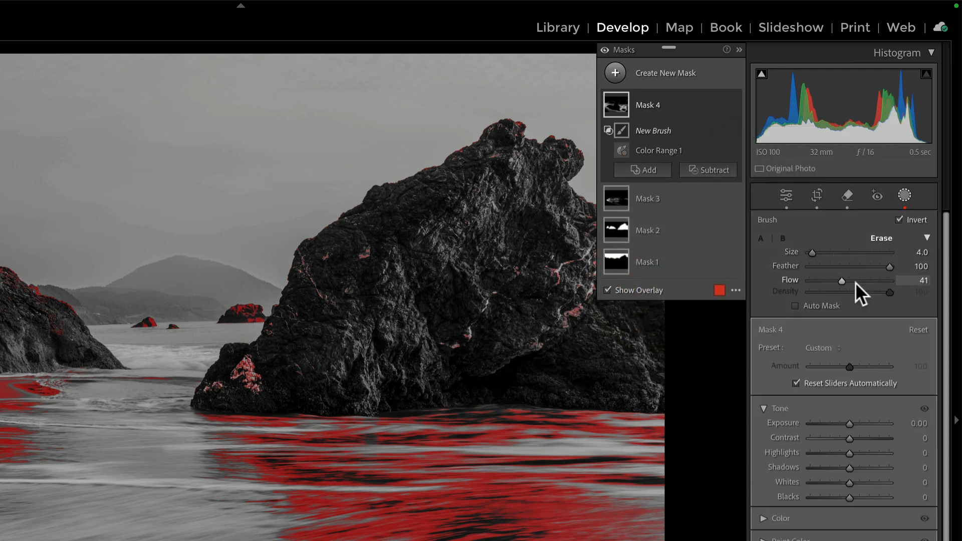
Raise brush flow to 73 and paint a strip along the left shoreline sand shadow
drag(840, 281, 860, 280)
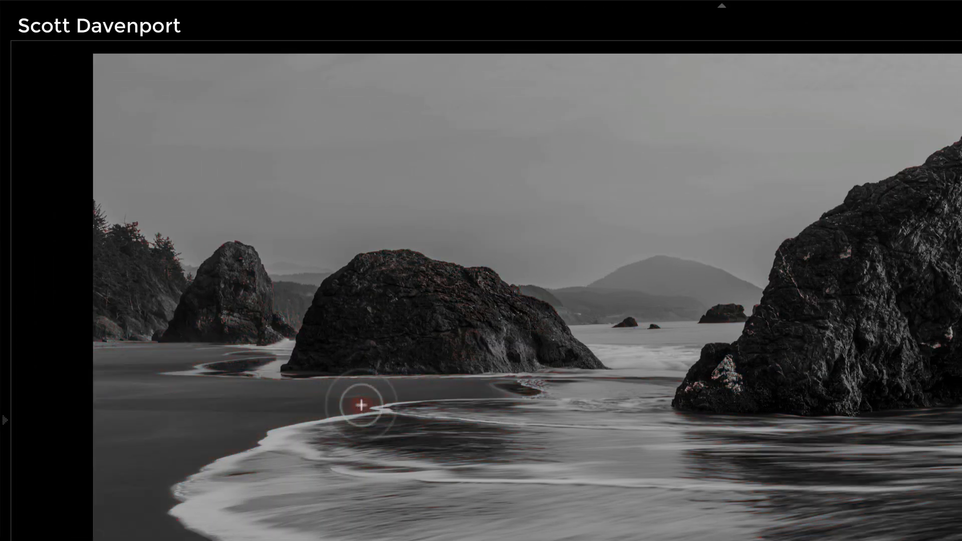
drag(362, 405, 251, 405)
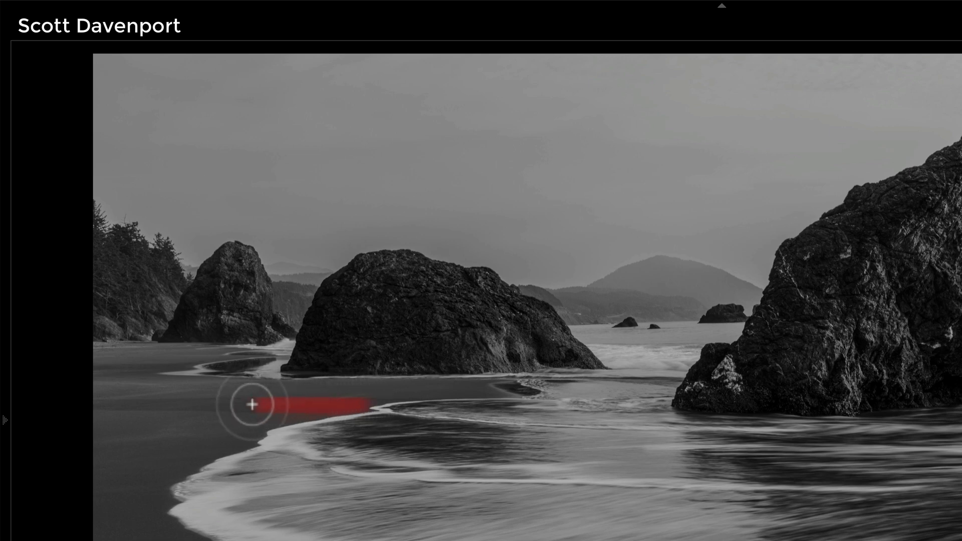
drag(250, 405, 117, 406)
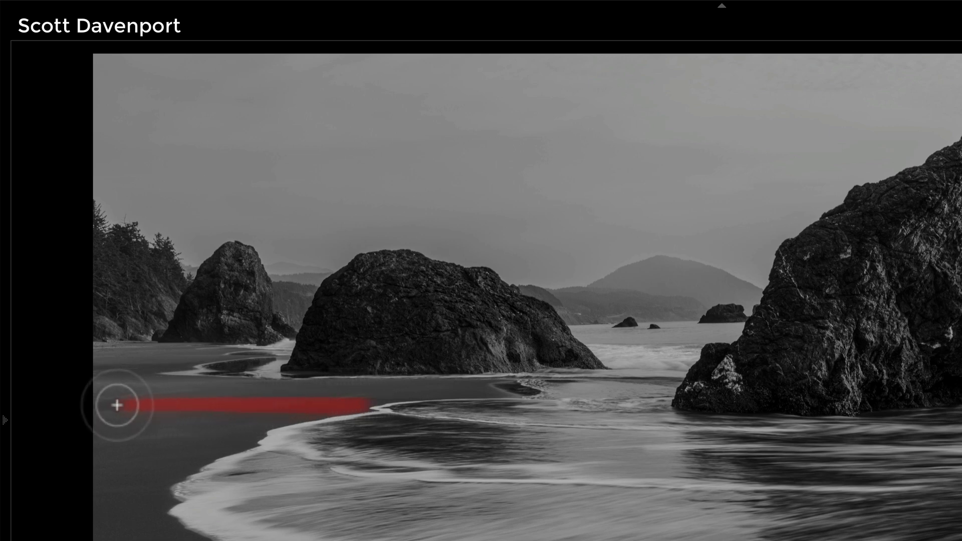
drag(116, 406, 358, 392)
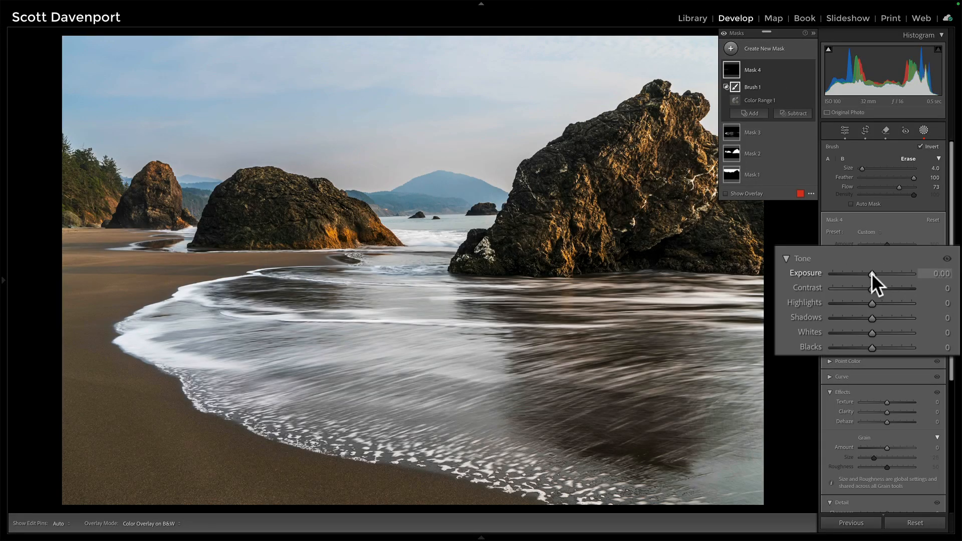
Darken Mask 4's sand shadow to about -0.33 exposure after trying stronger values
drag(872, 274, 854, 273)
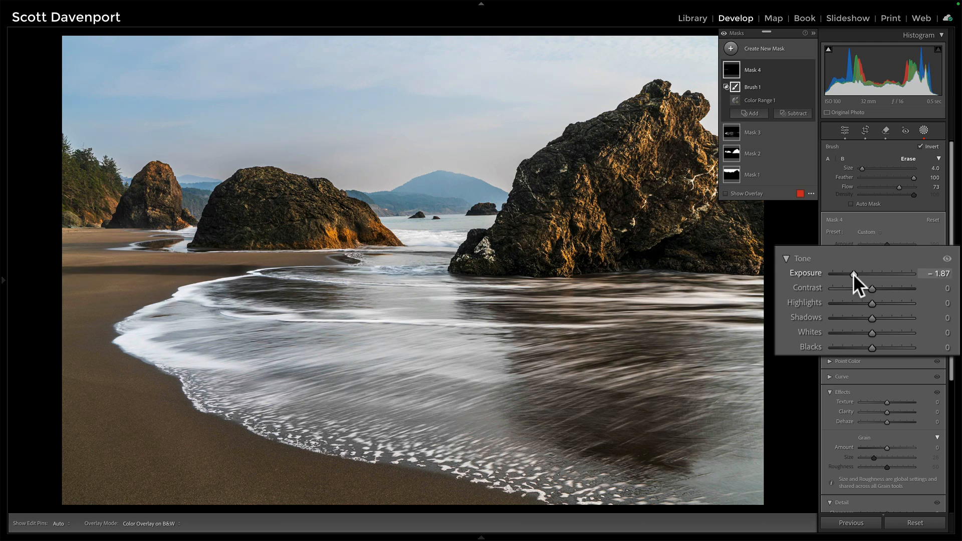
drag(855, 273, 871, 273)
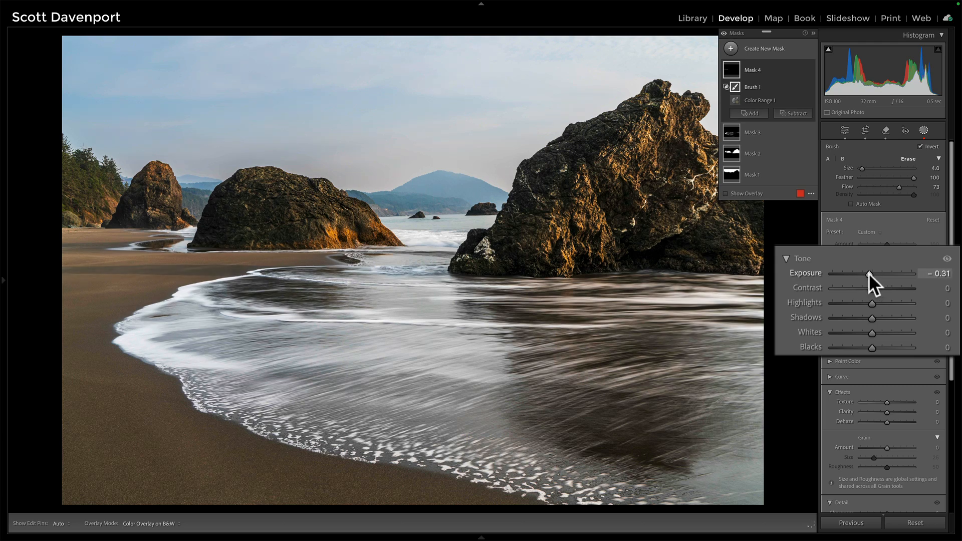
drag(870, 276, 865, 279)
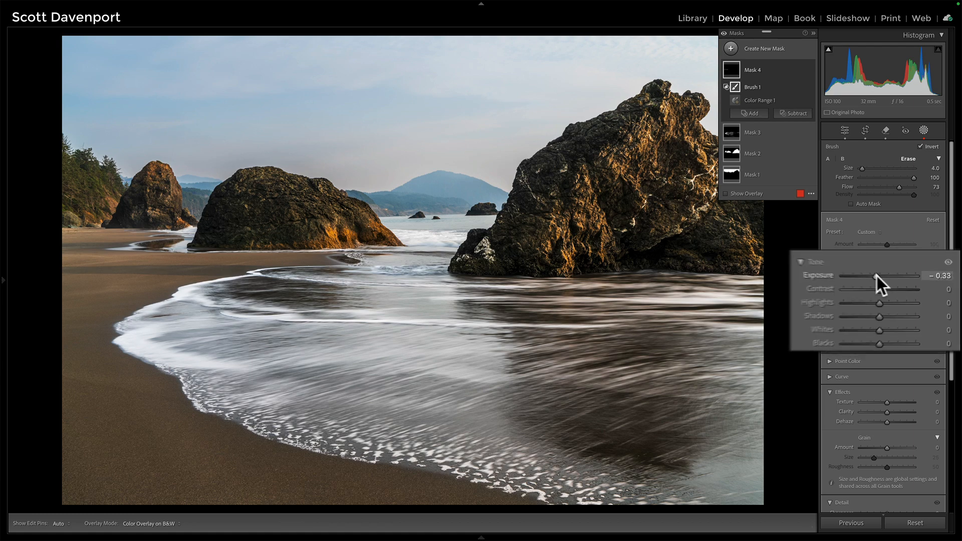